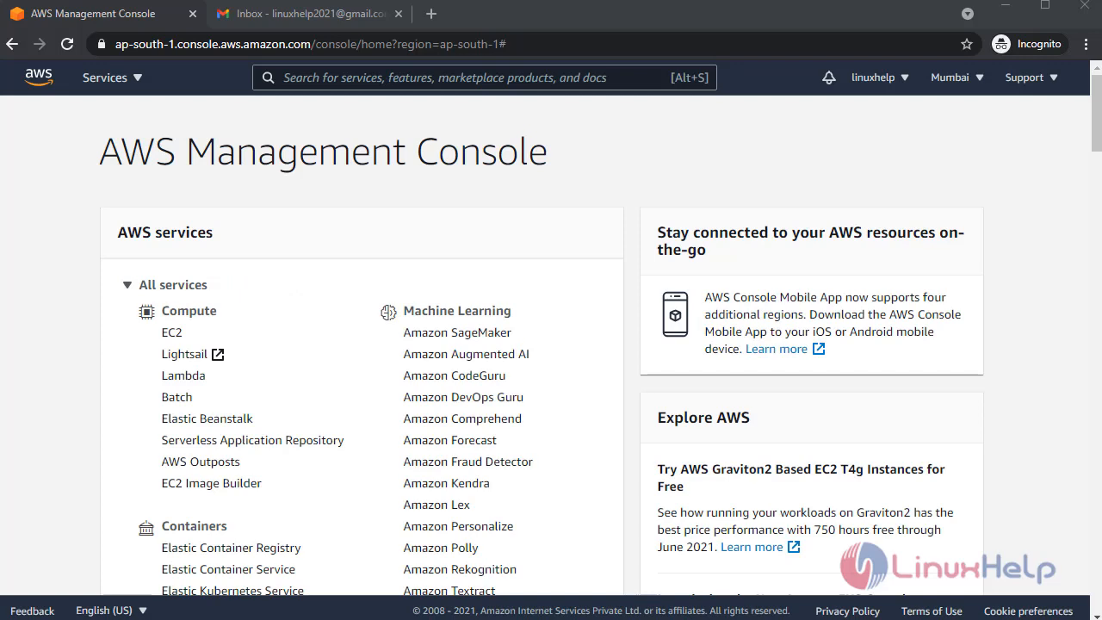
{"action": "mouse_move", "coordinate": [617, 457]}
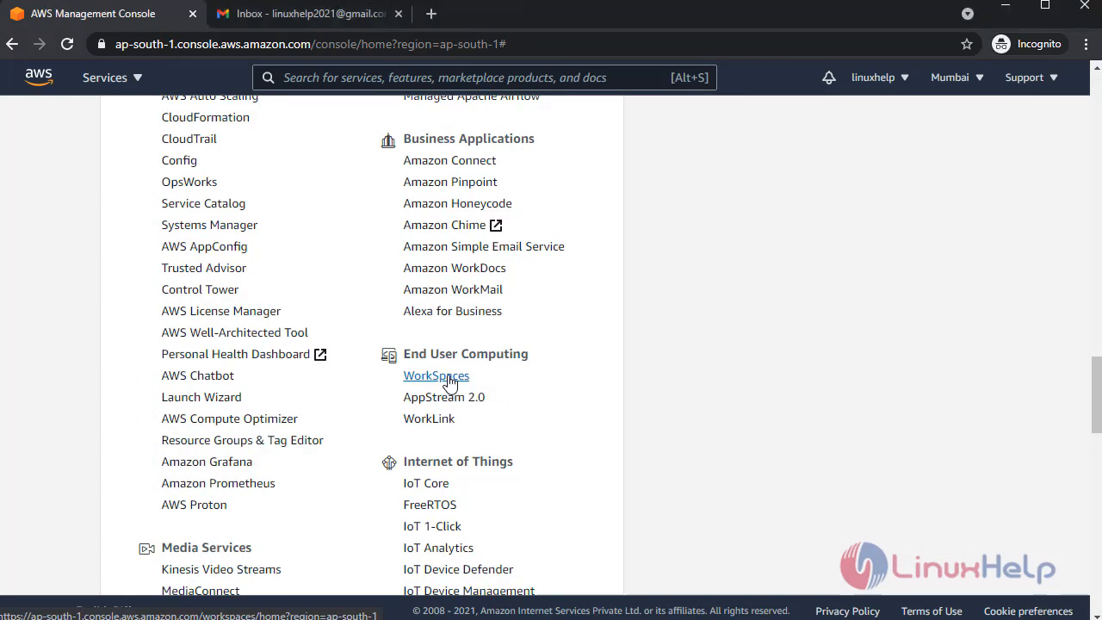
Show the WorkSpaces directories list with example.com and linuxhelp.com
{"action": "left_click", "coordinate": [436, 375]}
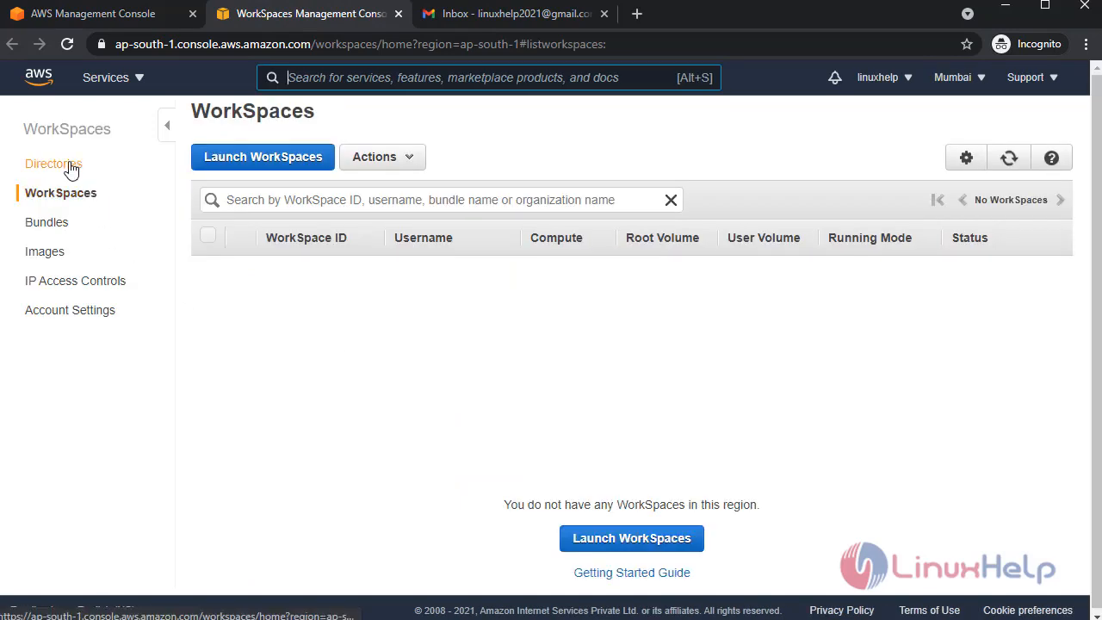
{"action": "left_click", "coordinate": [53, 163]}
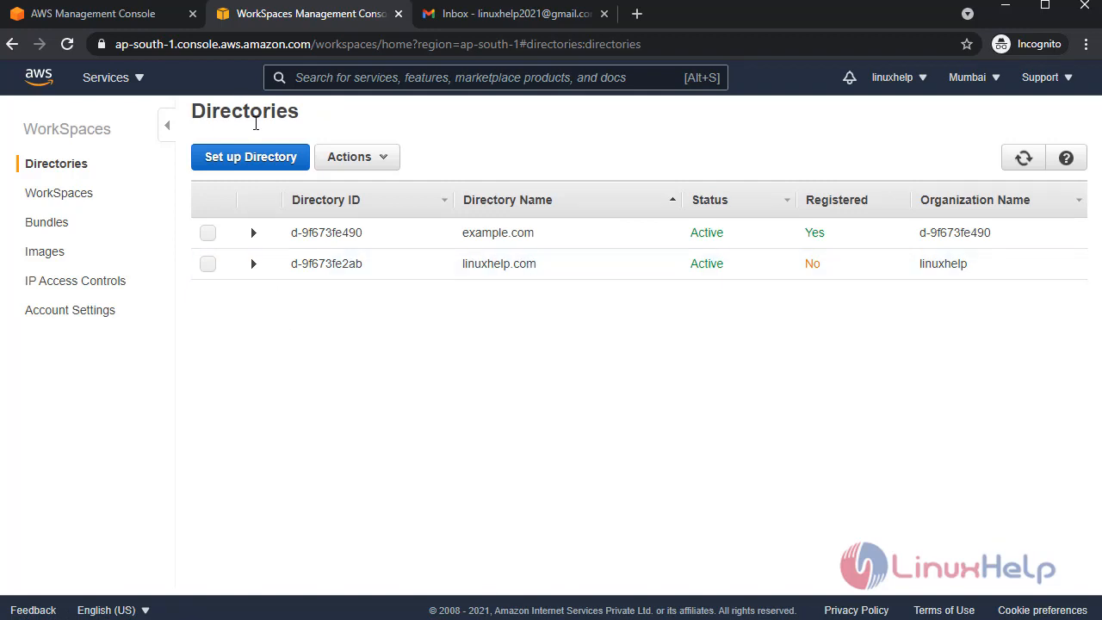
Start a new AWS Managed Microsoft AD directory setup
{"action": "left_click", "coordinate": [250, 156]}
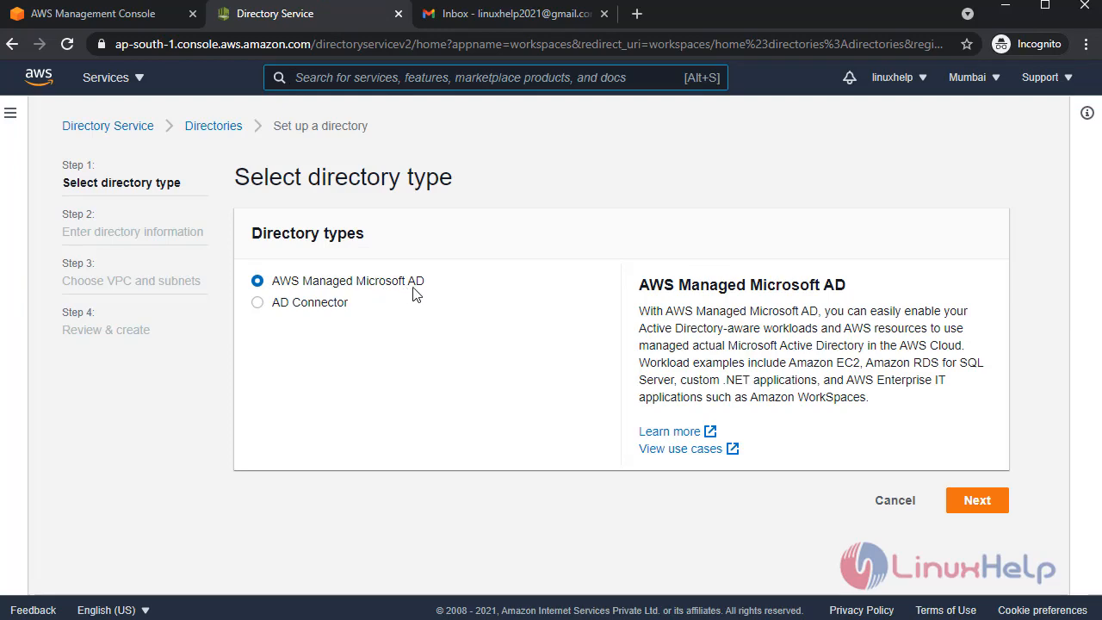
{"action": "left_click", "coordinate": [977, 500]}
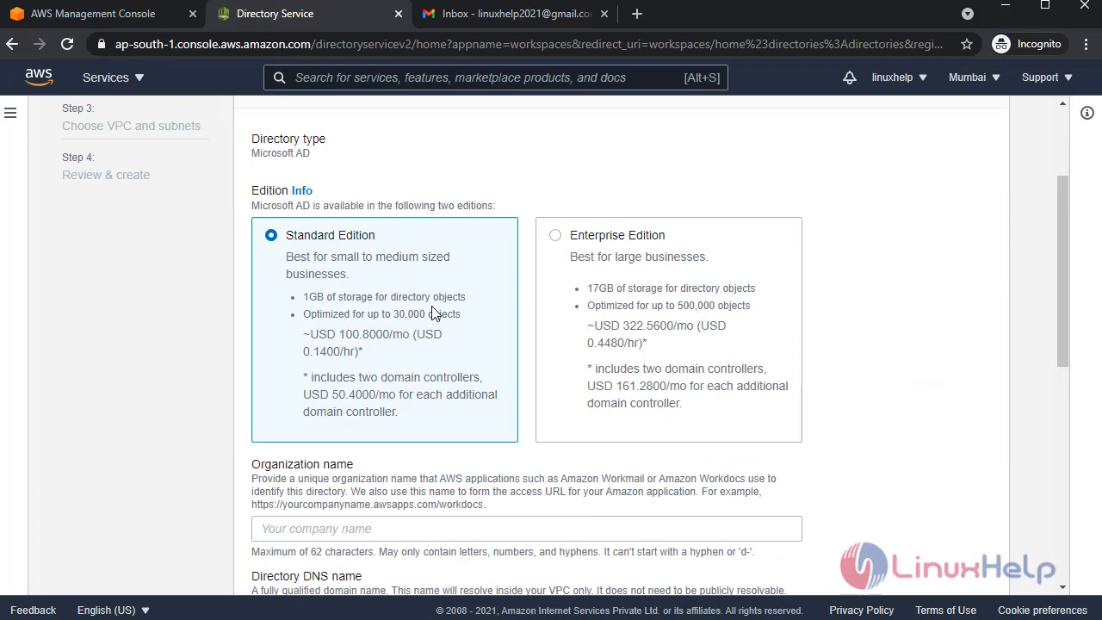
{"action": "scroll", "scroll_direction": "down", "scroll_amount": 3}
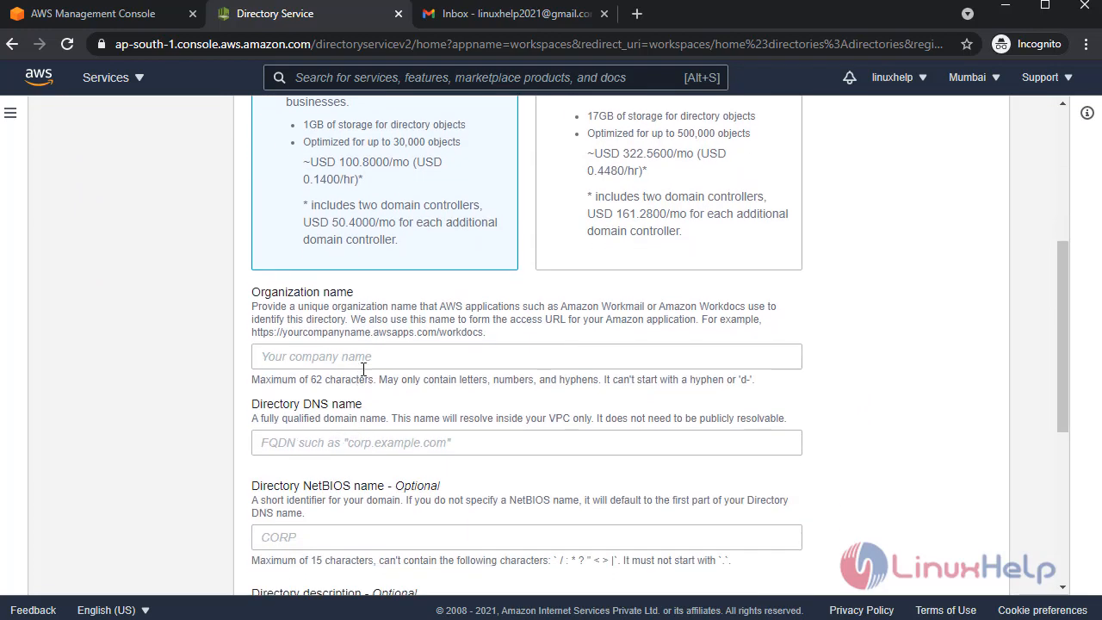
Enter organization linuxhelp1, DNS name linuxhelp1.com, description testing and begin the admin password
{"action": "type", "text": "linuxhelp1"}
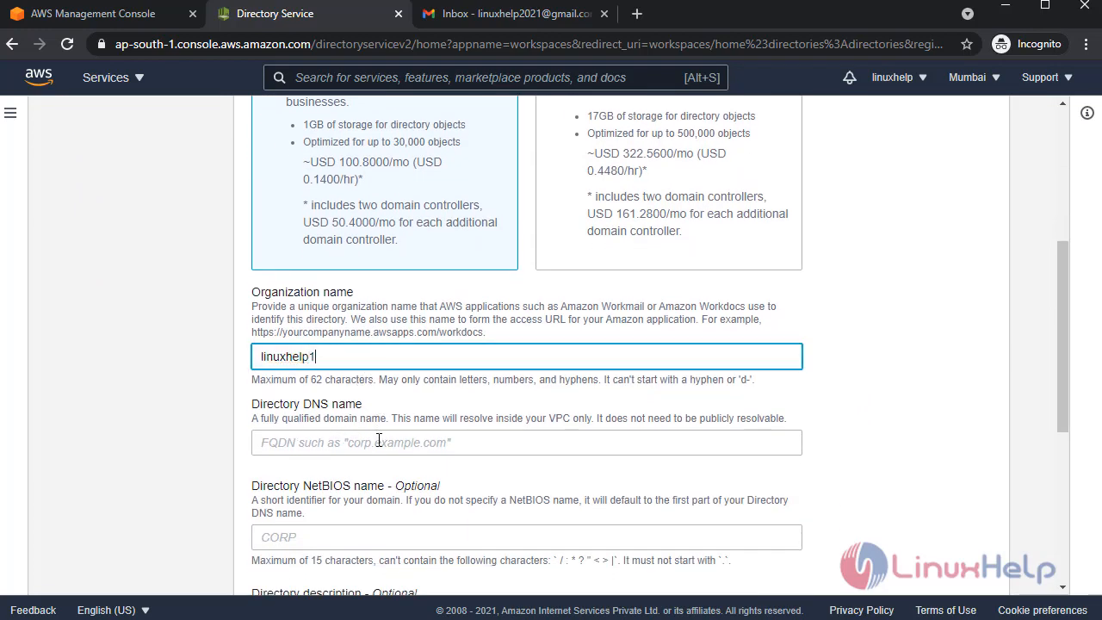
{"action": "type", "text": "linuxhelp1.com"}
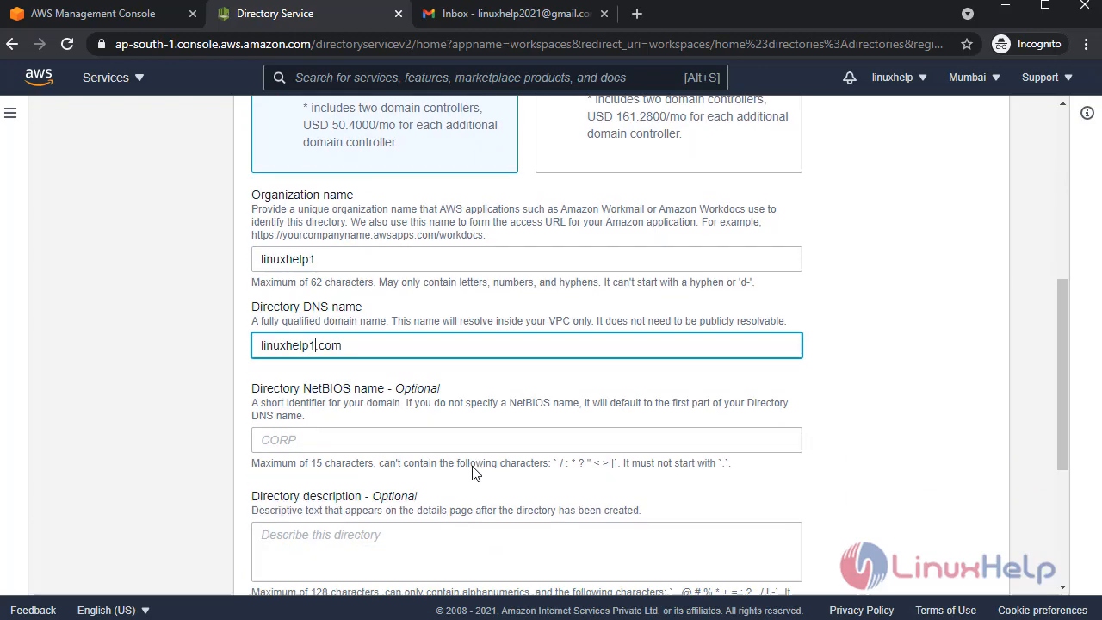
{"action": "type", "text": "testing"}
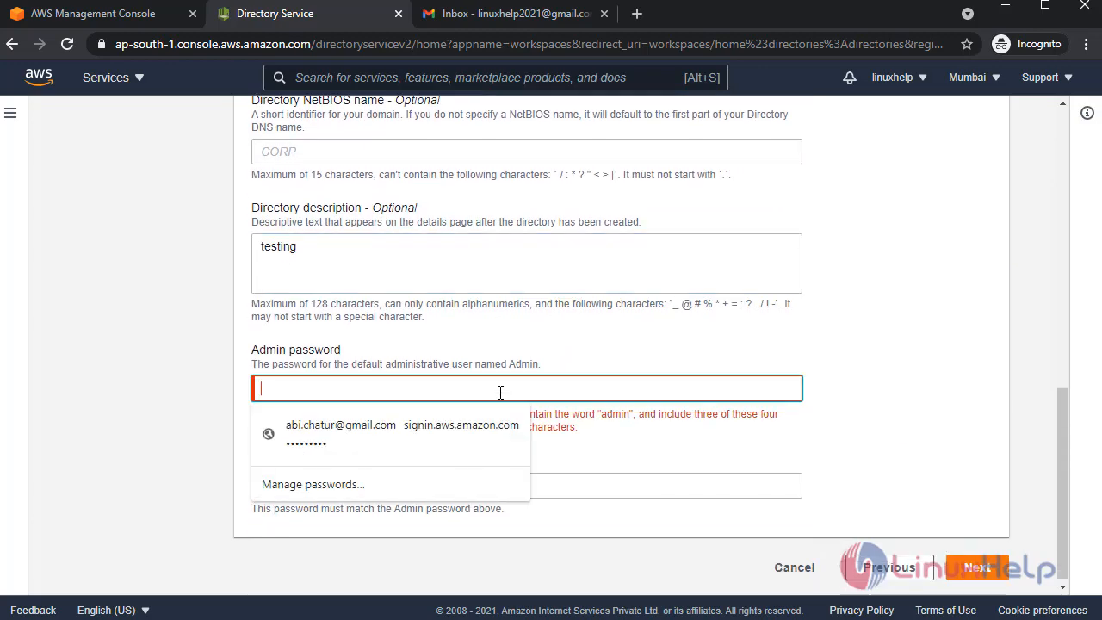
{"action": "type", "text": "•"}
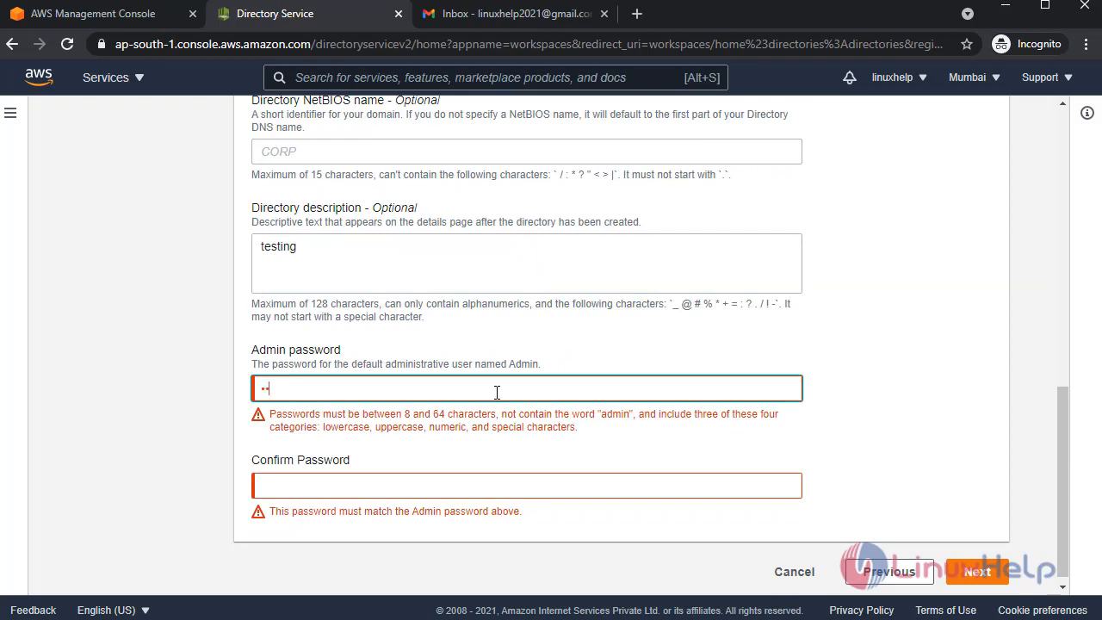
Choose the default VPC with two subnets and create the linuxhelp1.com directory
{"action": "left_click", "coordinate": [977, 572]}
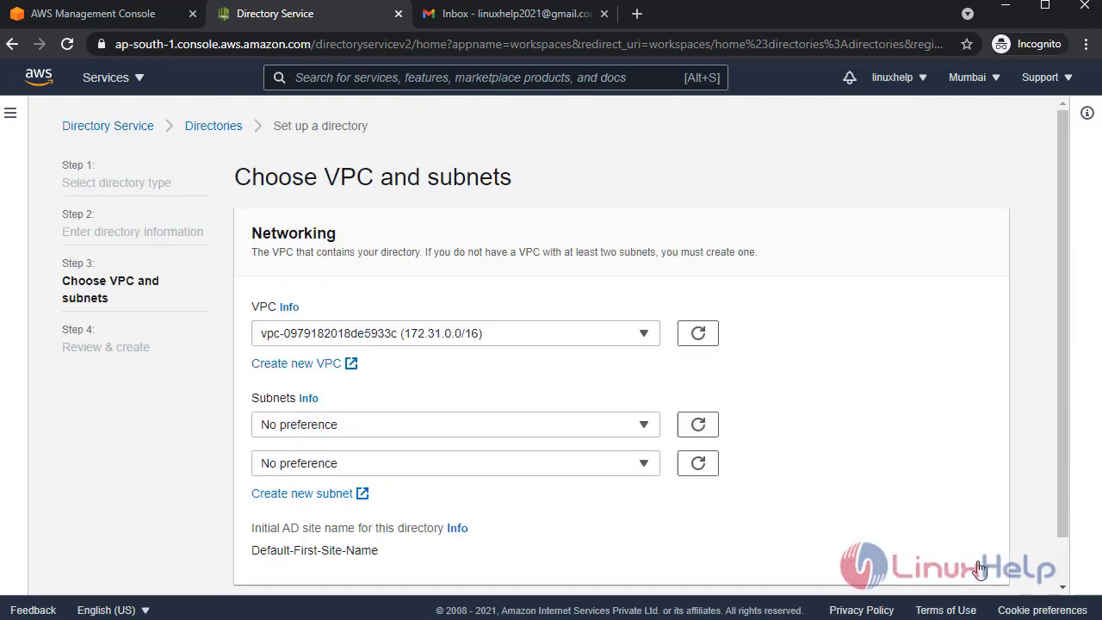
{"action": "mouse_move", "coordinate": [579, 394]}
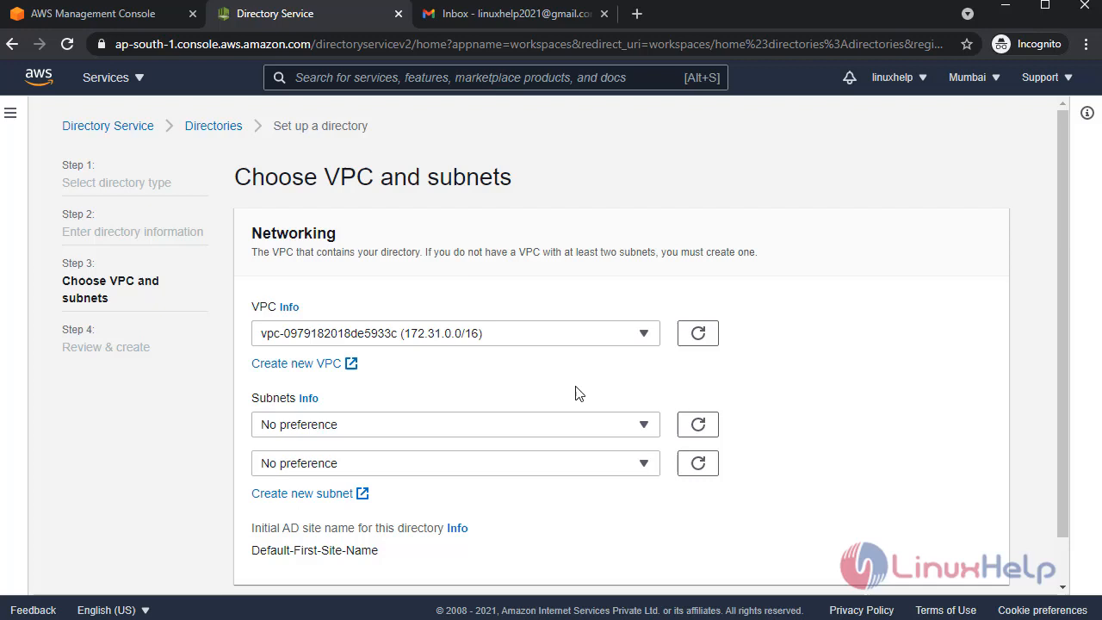
{"action": "mouse_move", "coordinate": [544, 352]}
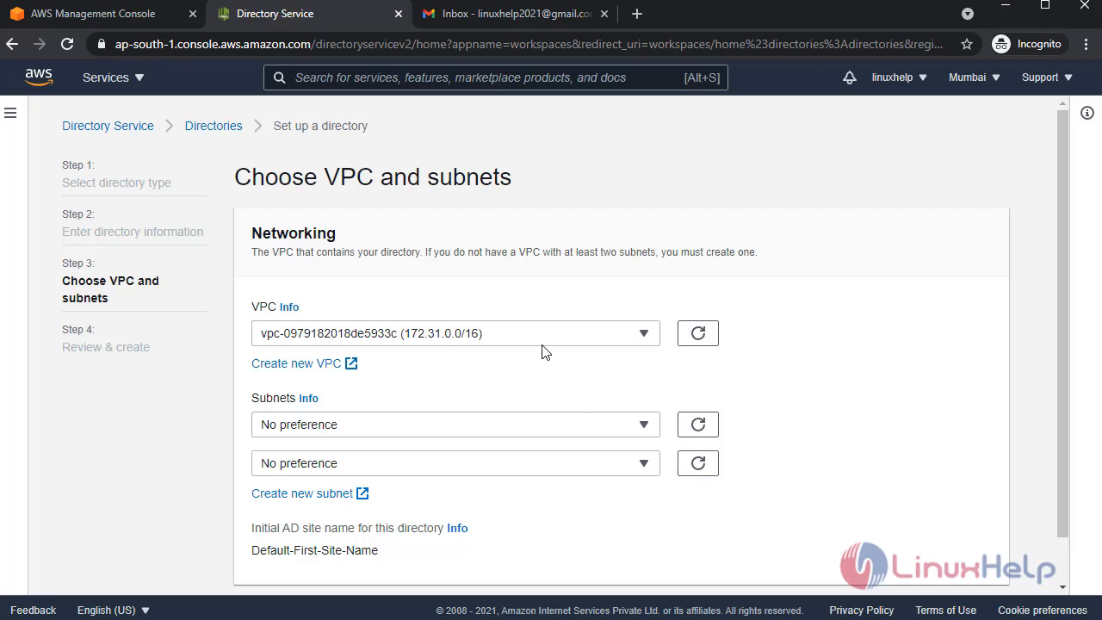
{"action": "mouse_move", "coordinate": [703, 399]}
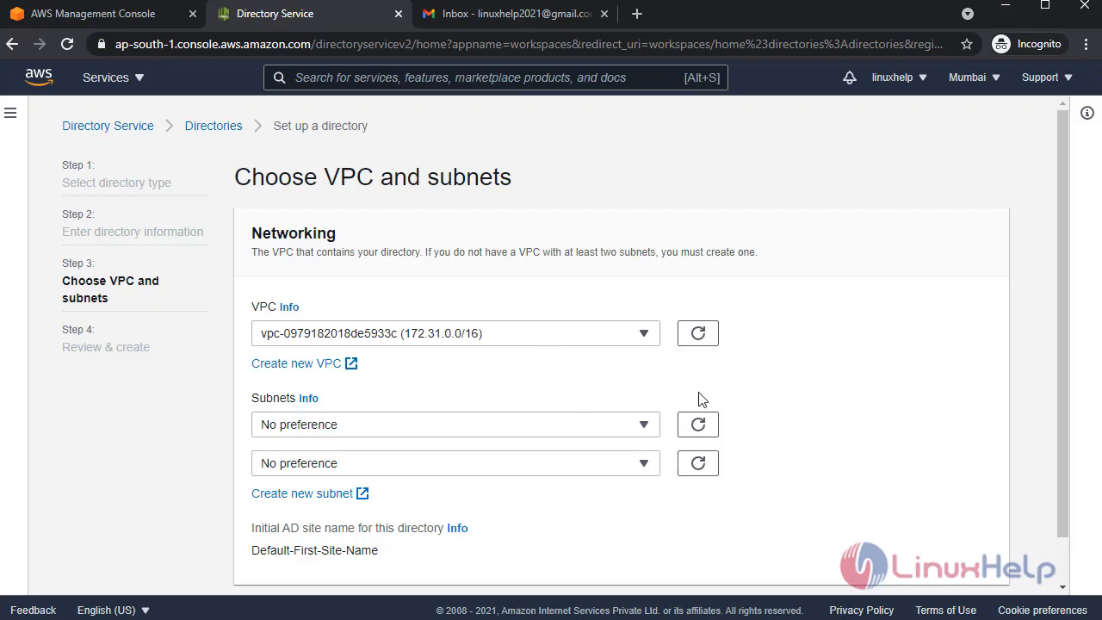
{"action": "left_click", "coordinate": [454, 424]}
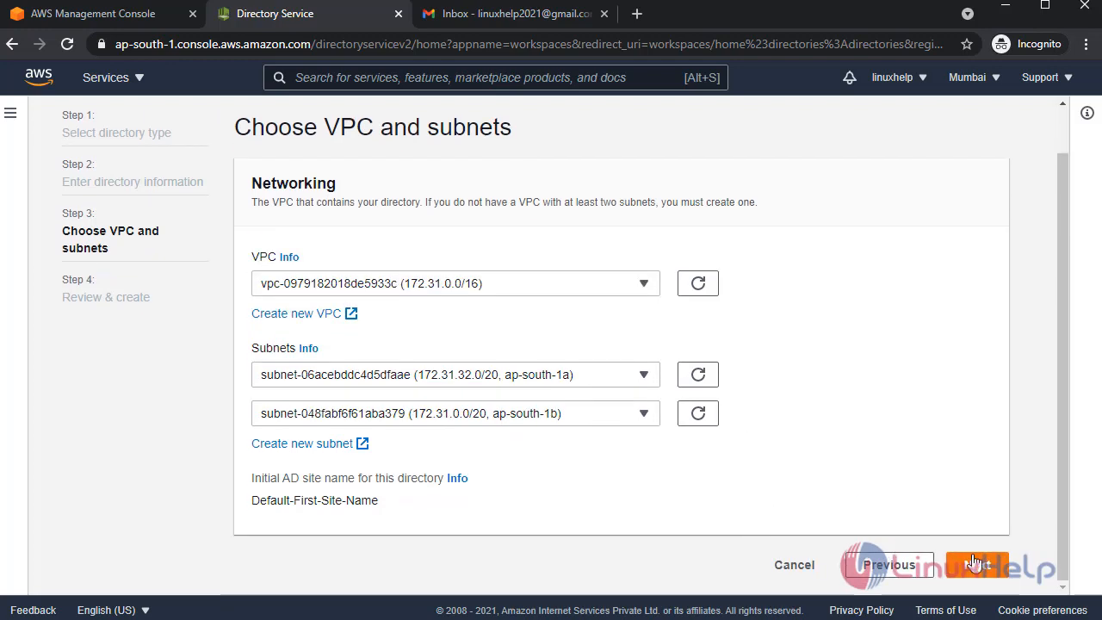
{"action": "left_click", "coordinate": [977, 565]}
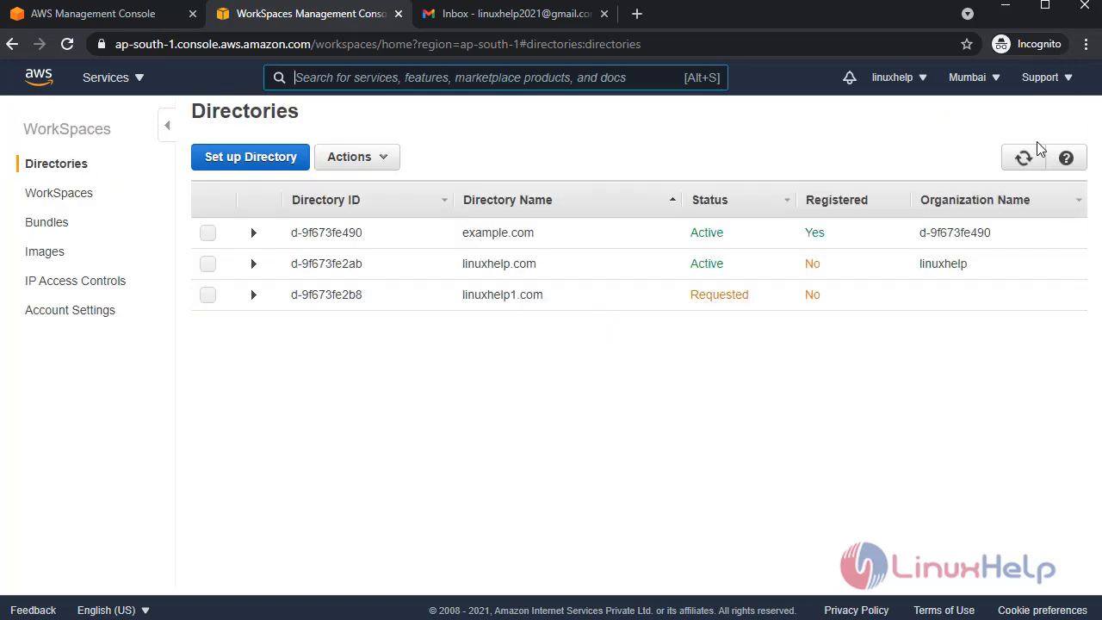
Refresh so linuxhelp1.com shows Creating, then view the empty WorkSpaces list
{"action": "left_click", "coordinate": [1023, 157]}
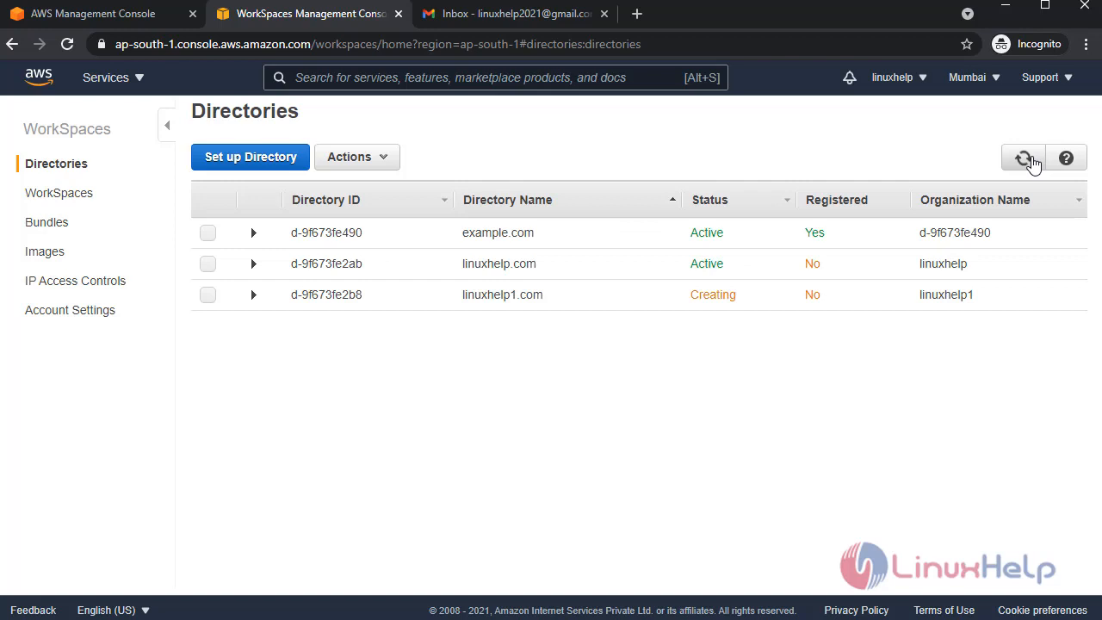
{"action": "mouse_move", "coordinate": [409, 370]}
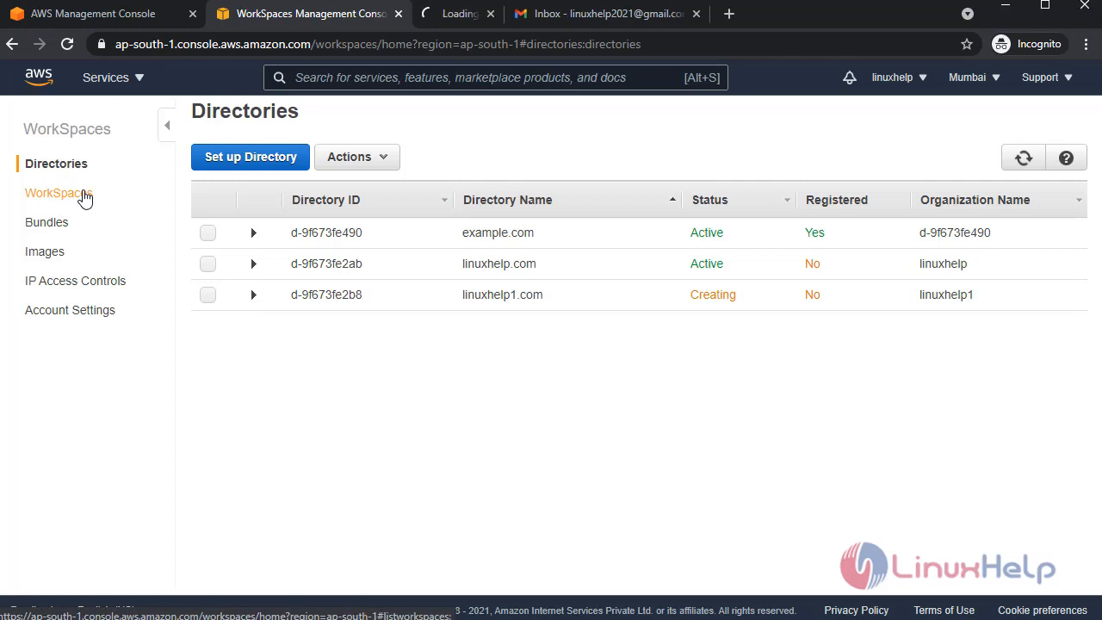
{"action": "left_click", "coordinate": [60, 193]}
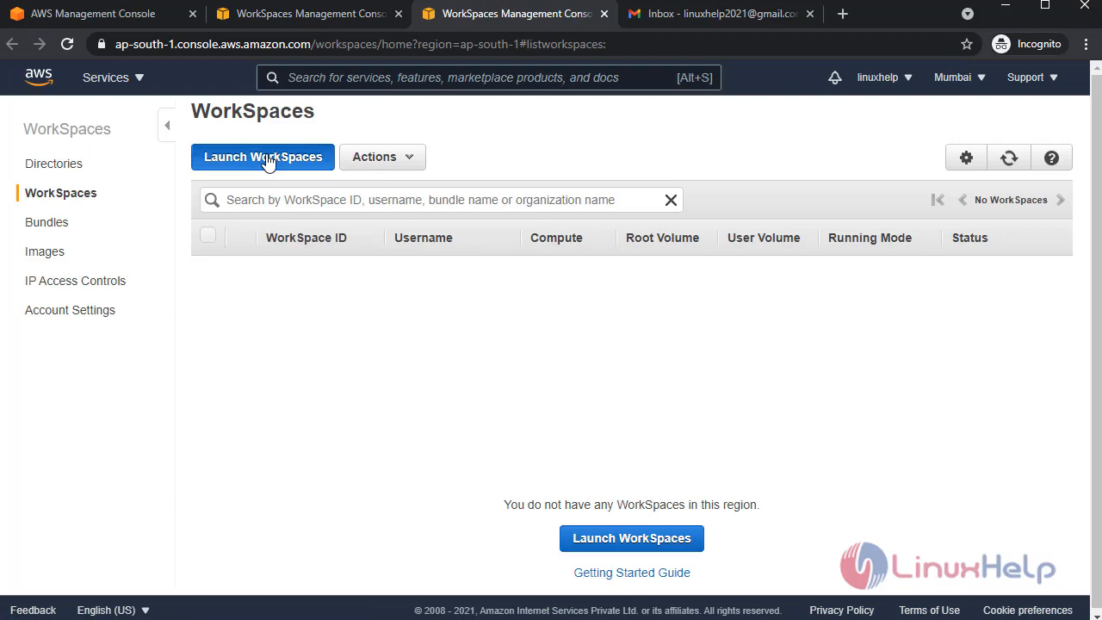
Launch WorkSpaces on linuxhelp.com with the ap-south-1c and second subnets, moving to Identify Users
{"action": "left_click", "coordinate": [262, 156]}
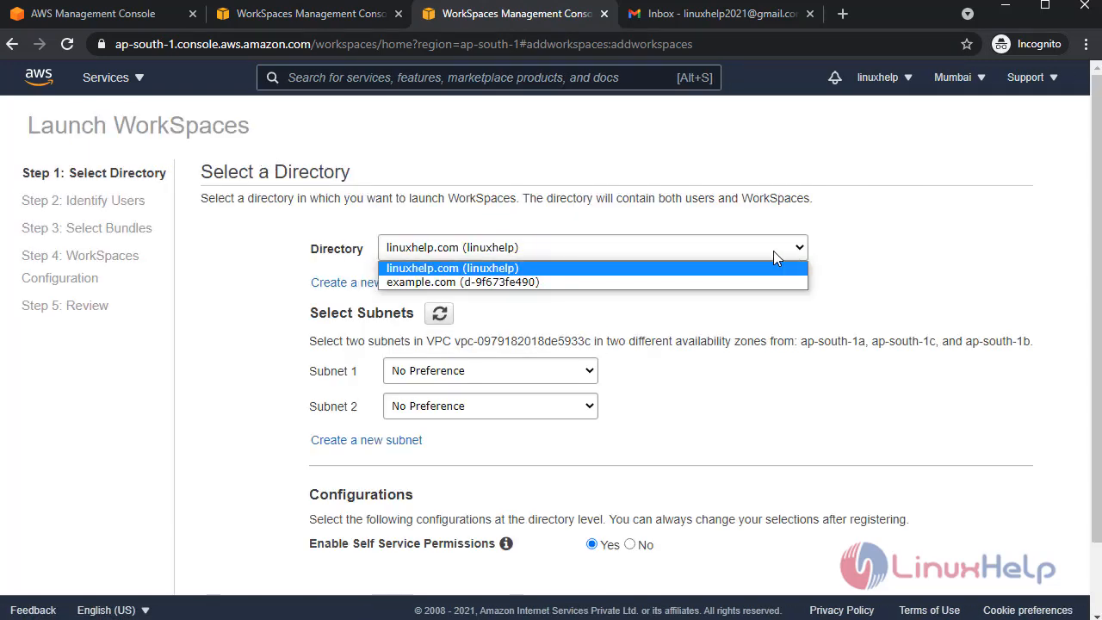
{"action": "mouse_move", "coordinate": [743, 275]}
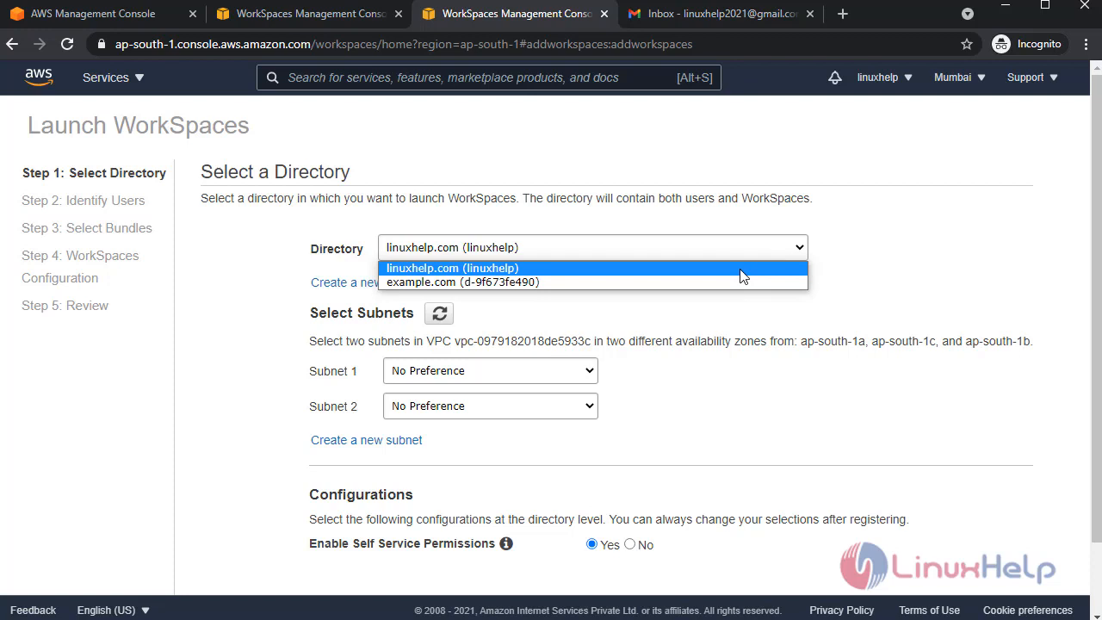
{"action": "left_click", "coordinate": [452, 268]}
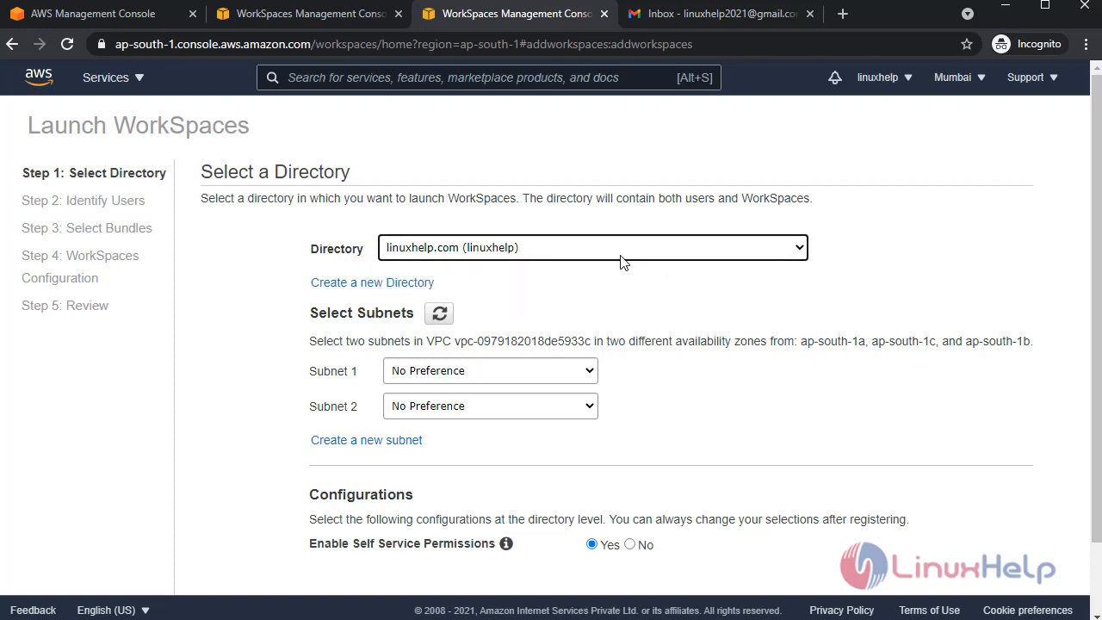
{"action": "mouse_move", "coordinate": [613, 255]}
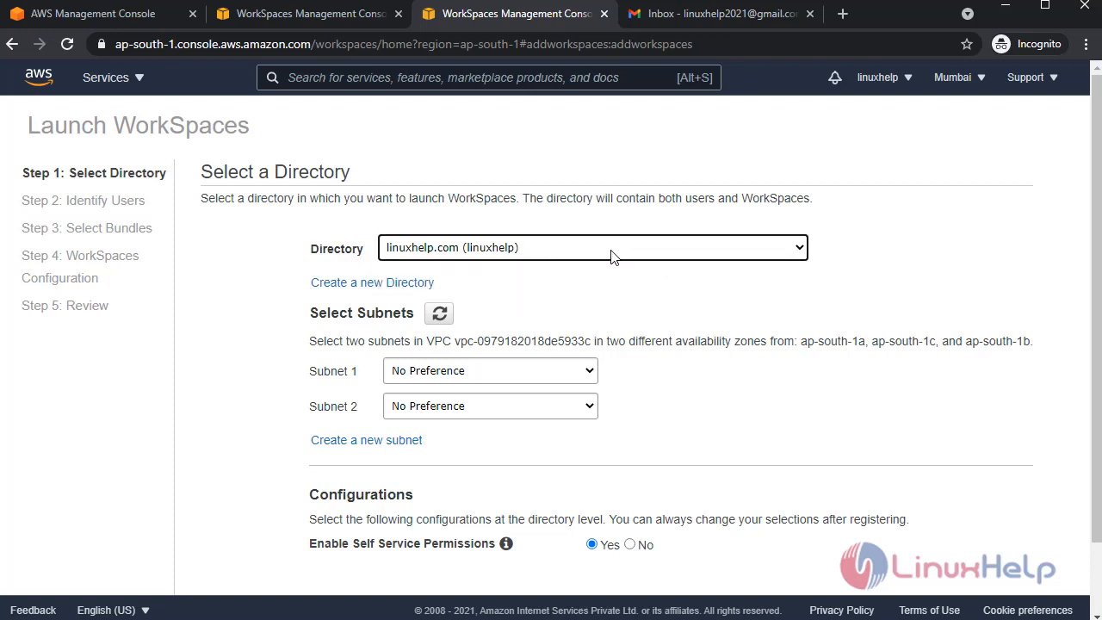
{"action": "mouse_move", "coordinate": [581, 379]}
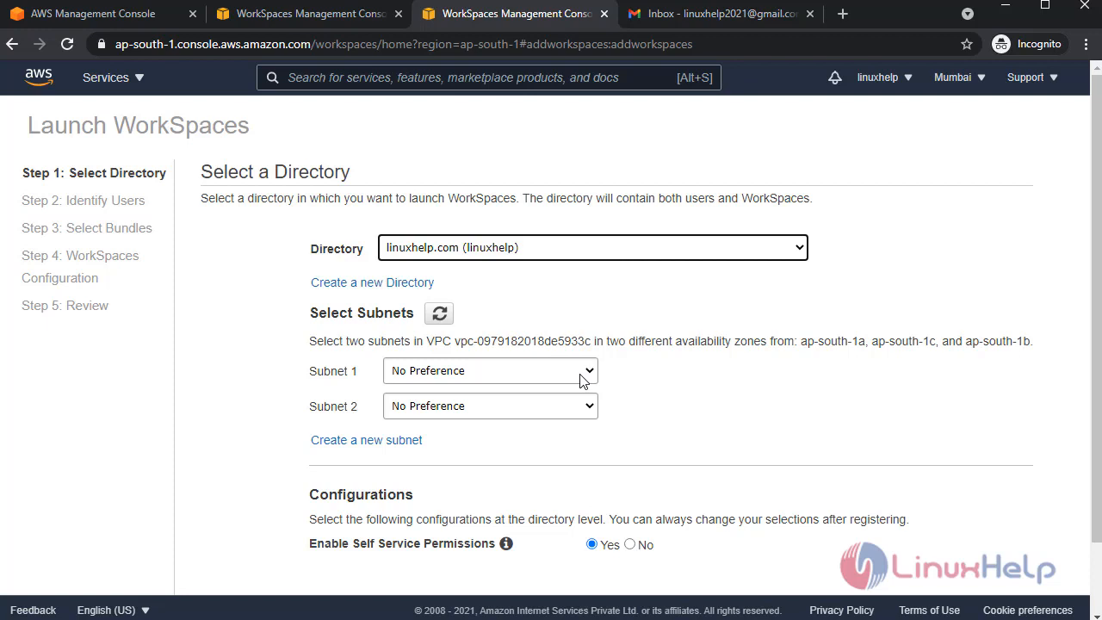
{"action": "left_click", "coordinate": [491, 370]}
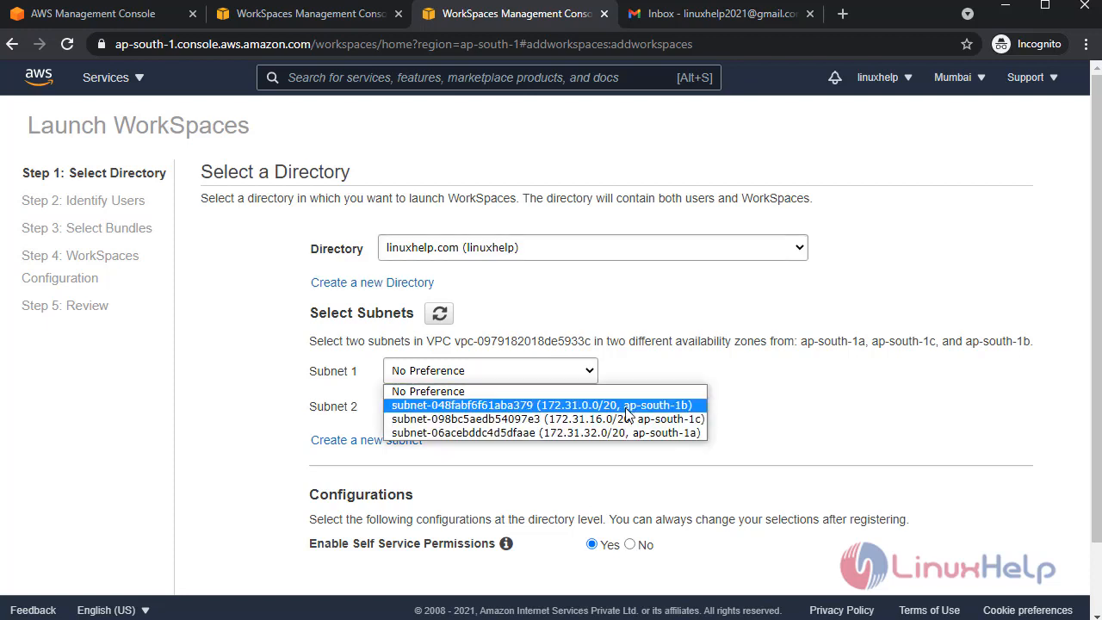
{"action": "left_click", "coordinate": [546, 418]}
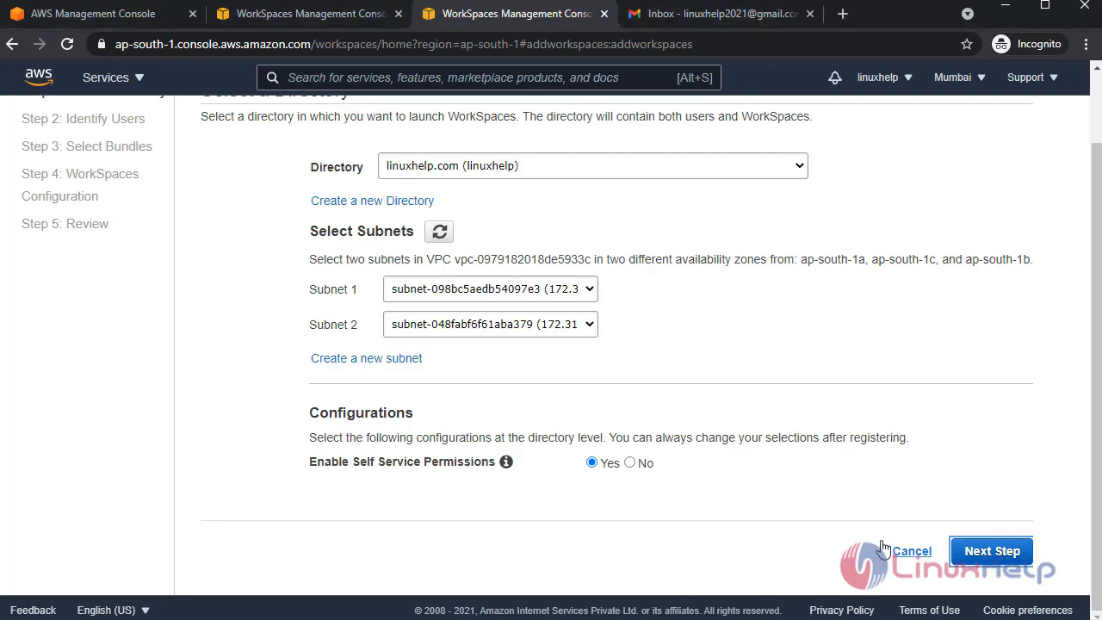
{"action": "left_click", "coordinate": [991, 550]}
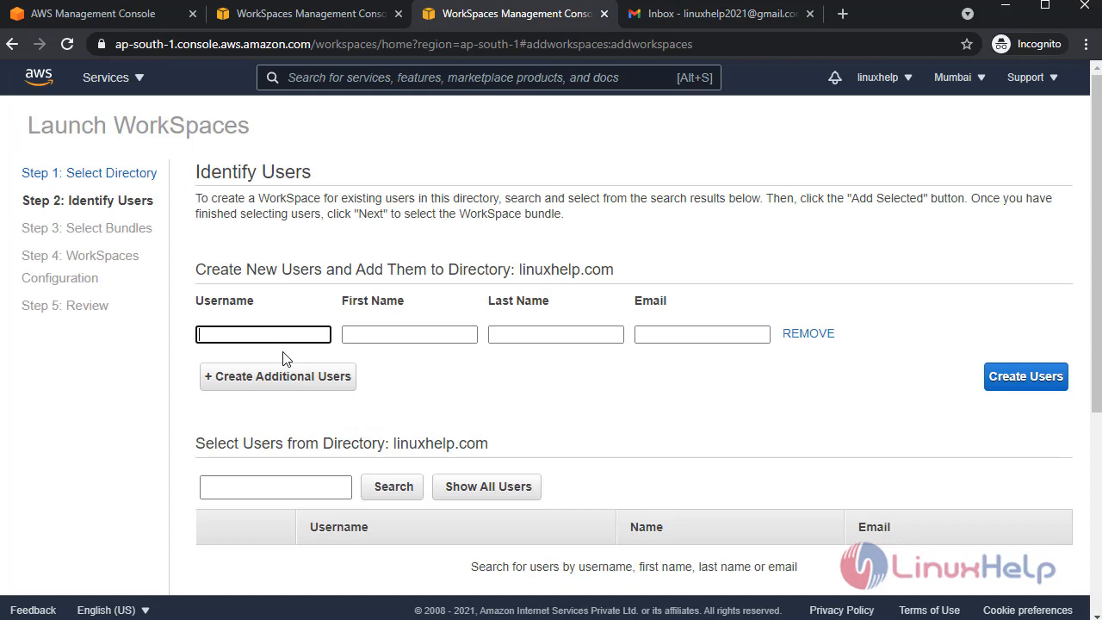
Create directory user linuxhelp with first name, last name and email filled in
{"action": "type", "text": "linuxhelp"}
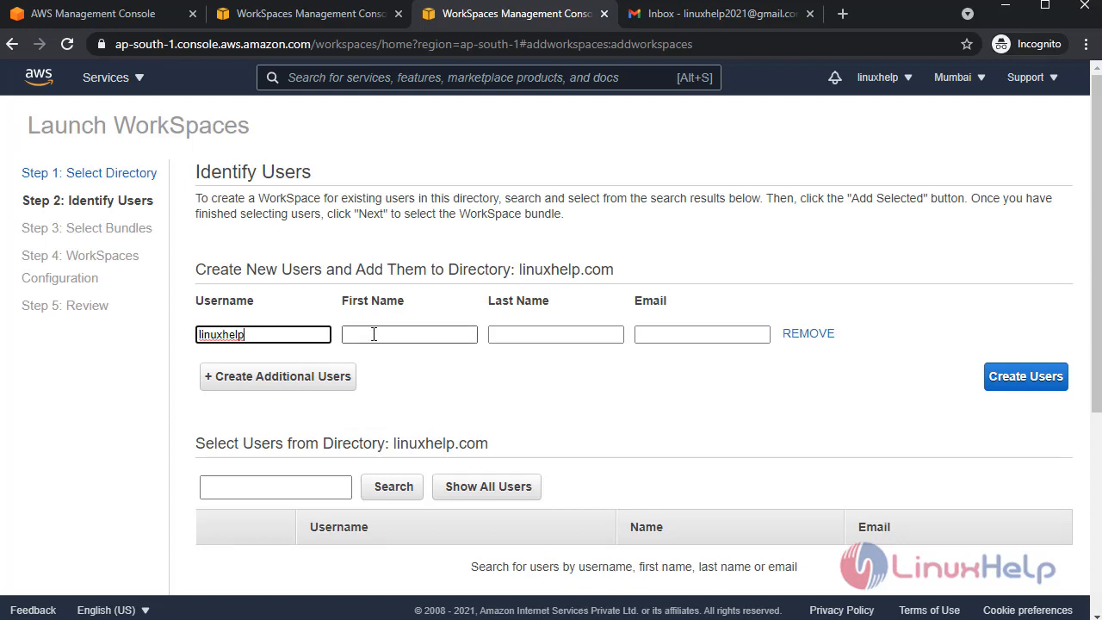
{"action": "left_click", "coordinate": [409, 334]}
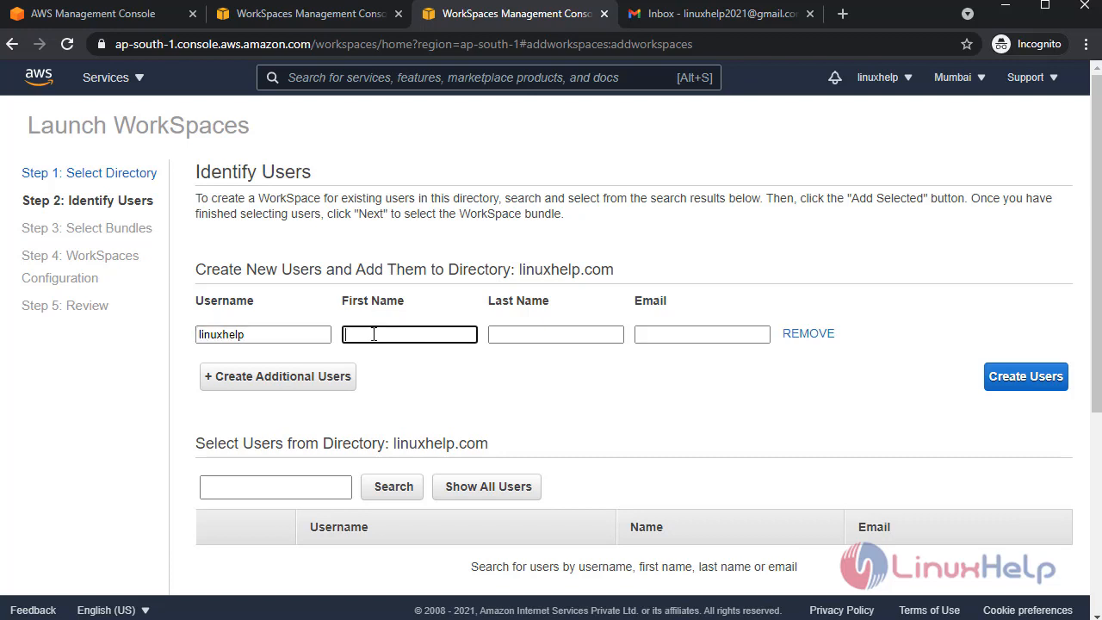
{"action": "type", "text": "linux"}
{"action": "left_click", "coordinate": [556, 334]}
{"action": "type", "text": "help"}
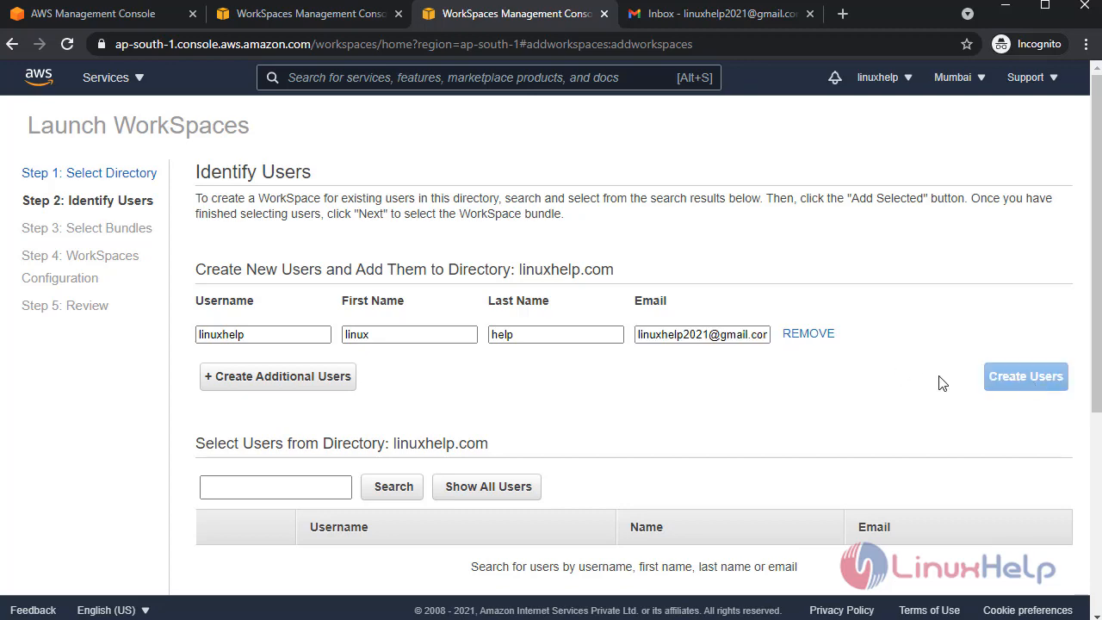
{"action": "left_click", "coordinate": [1025, 376]}
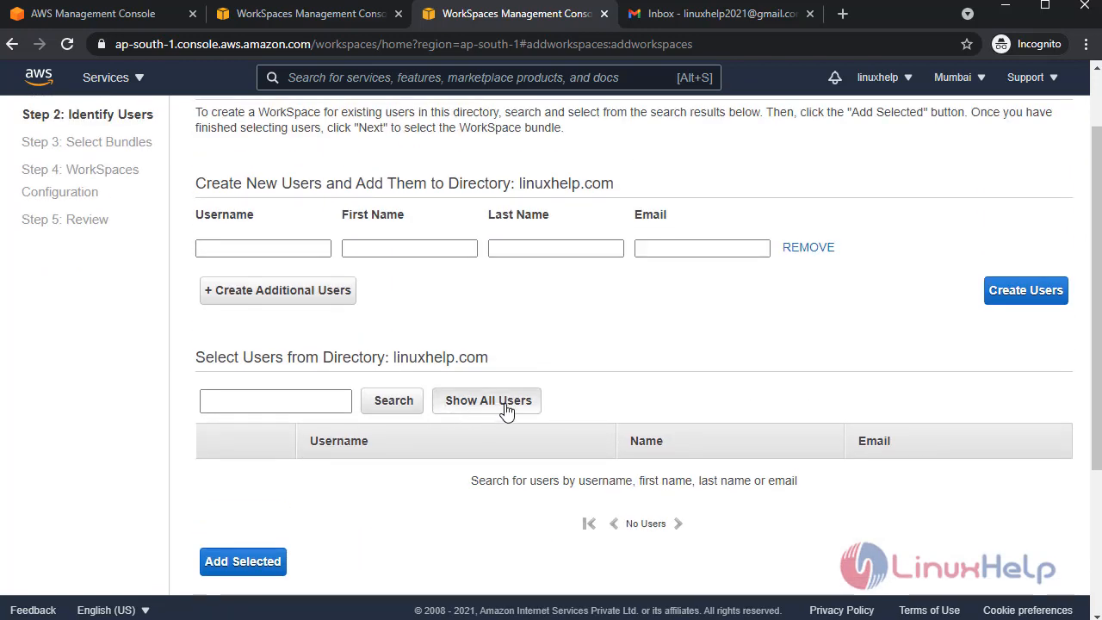
Add the linuxhelp user to the WorkSpaces to launch and continue to Select Bundle
{"action": "left_click", "coordinate": [488, 399]}
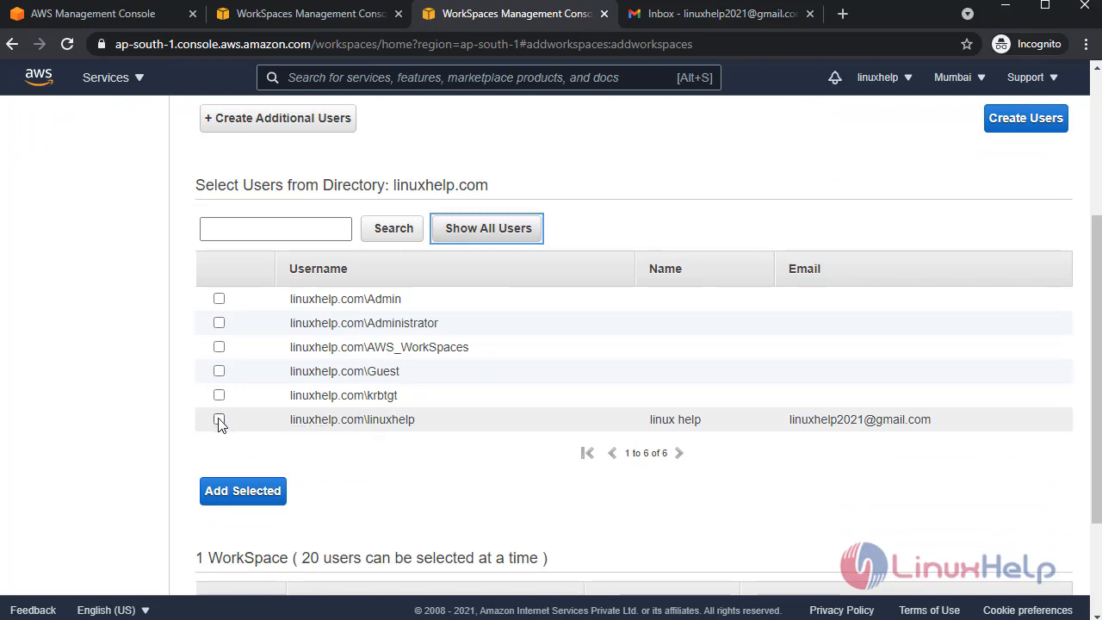
{"action": "left_click", "coordinate": [219, 419]}
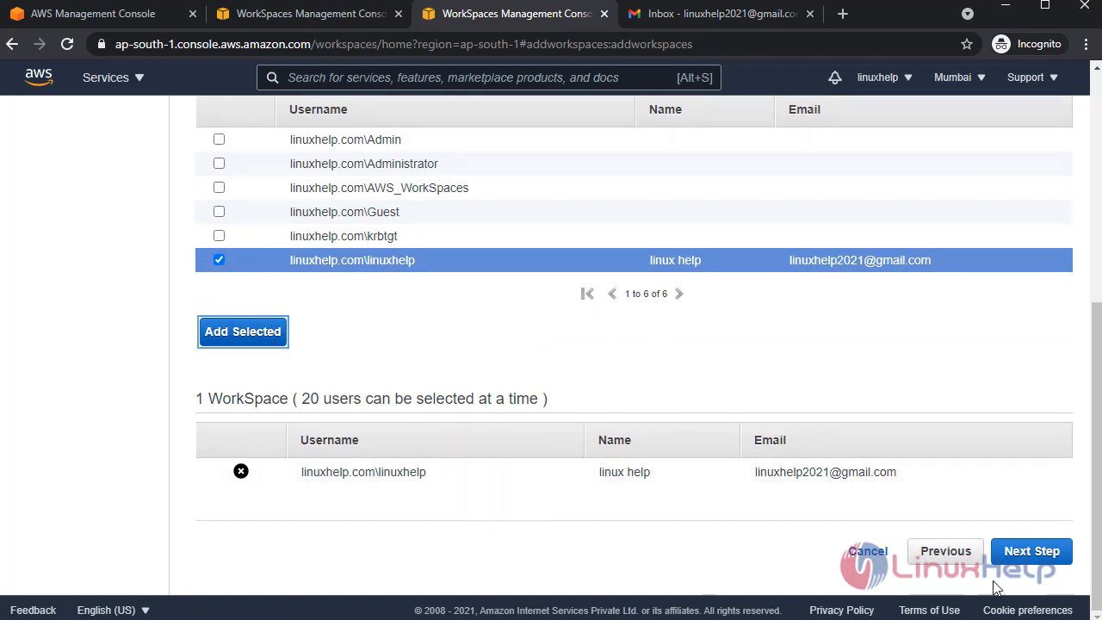
{"action": "left_click", "coordinate": [1031, 551]}
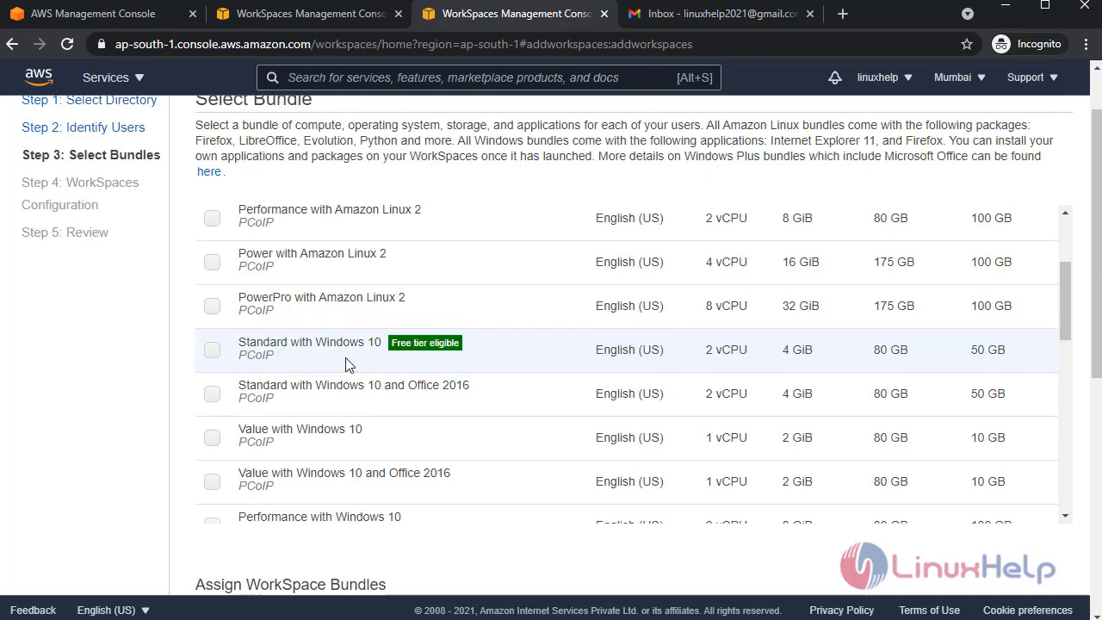
{"action": "mouse_move", "coordinate": [422, 369]}
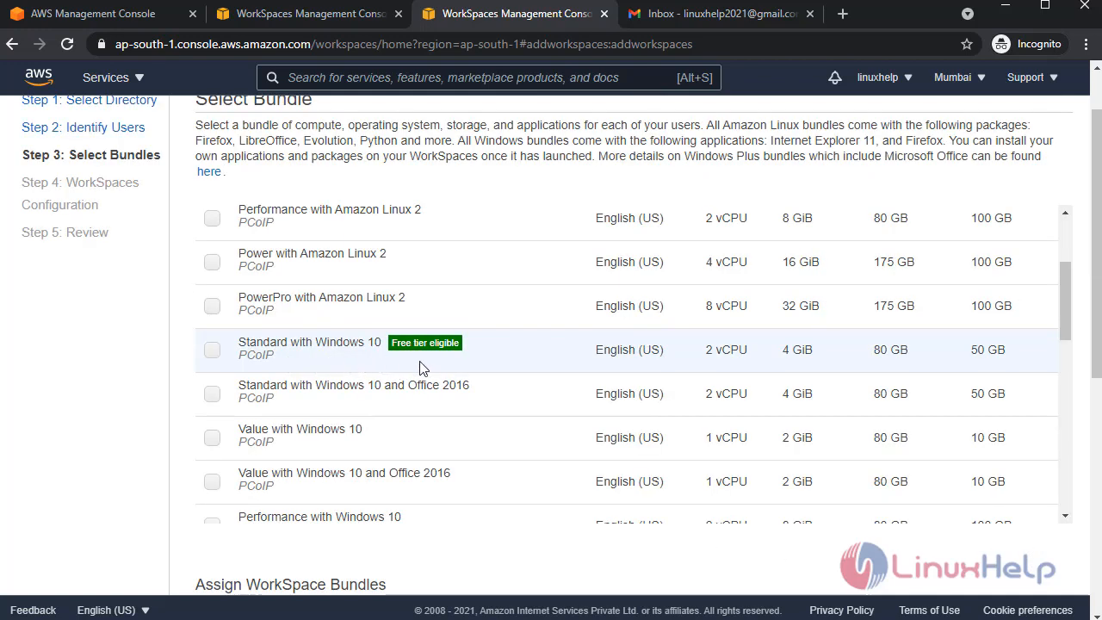
Keep the Standard with Amazon Linux 2 bundle and continue past tags to Review
{"action": "scroll", "scroll_direction": "down", "scroll_amount": 3}
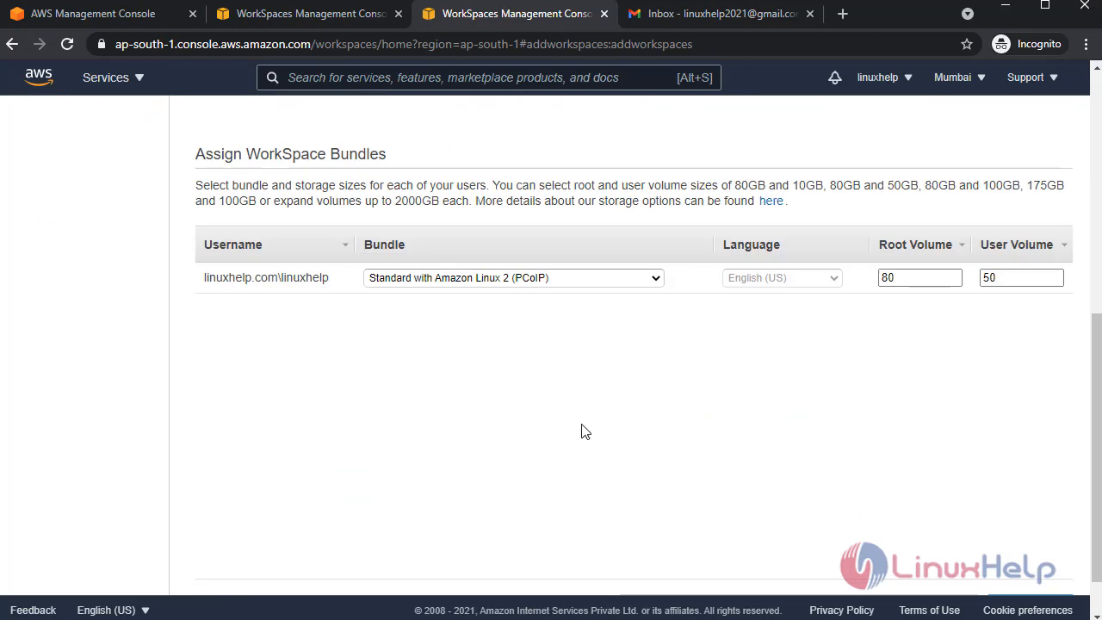
{"action": "scroll", "scroll_direction": "down", "scroll_amount": 3}
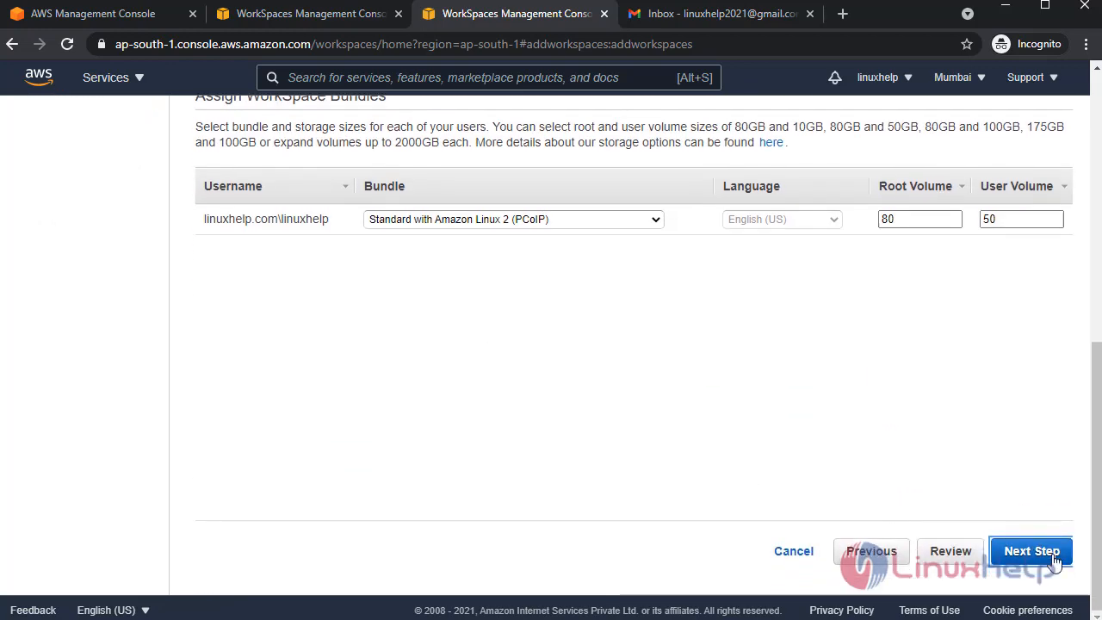
{"action": "left_click", "coordinate": [1031, 550]}
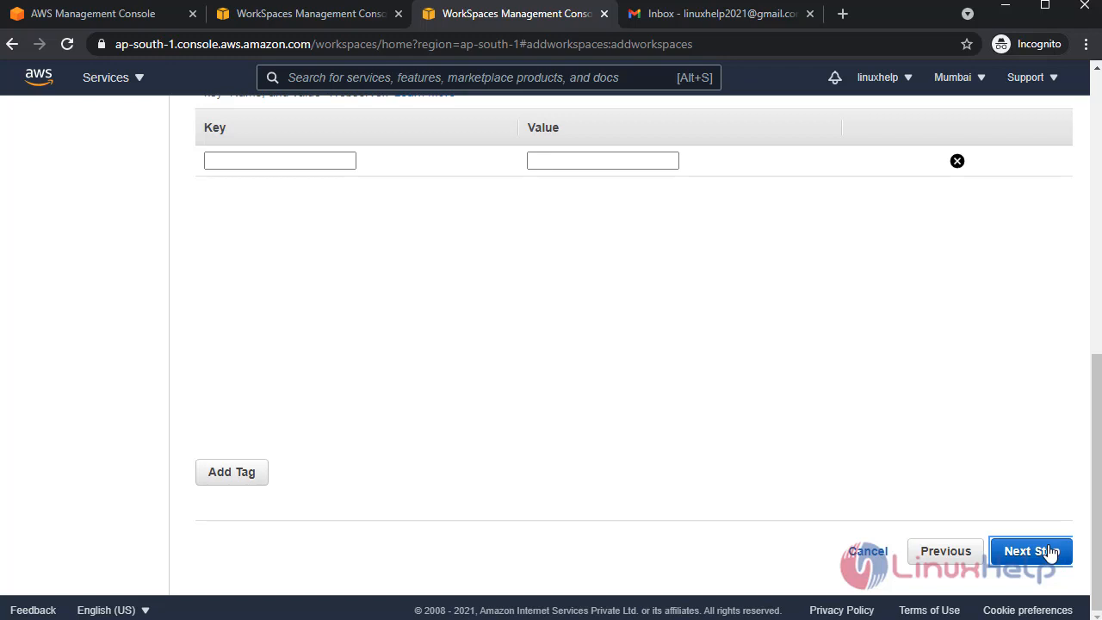
{"action": "left_click", "coordinate": [1030, 551]}
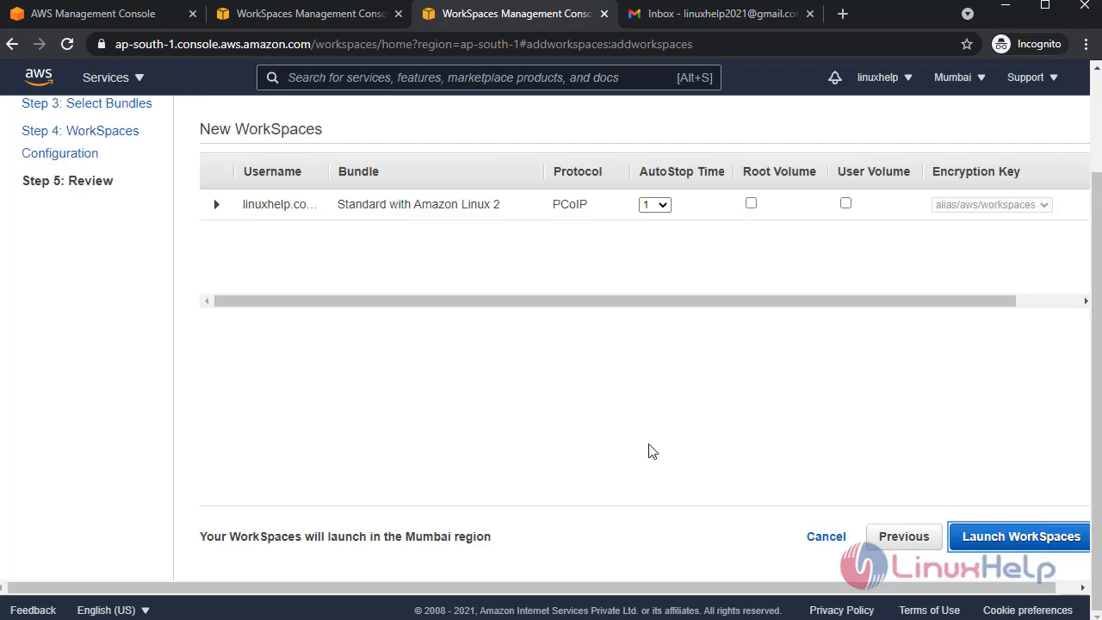
{"action": "mouse_move", "coordinate": [1011, 561]}
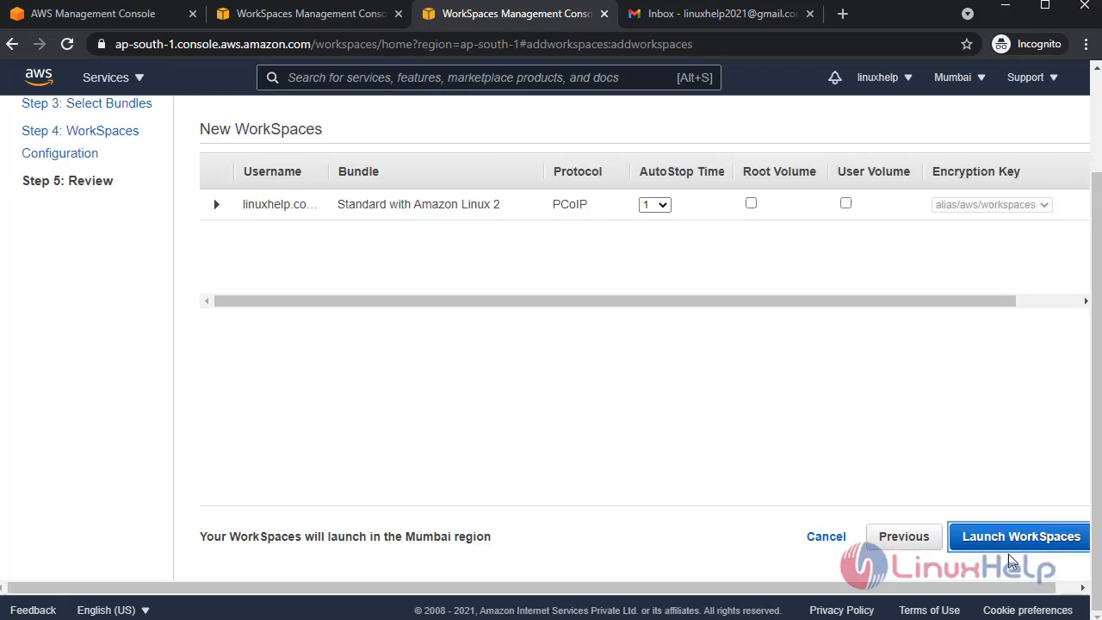
{"action": "mouse_move", "coordinate": [1038, 549]}
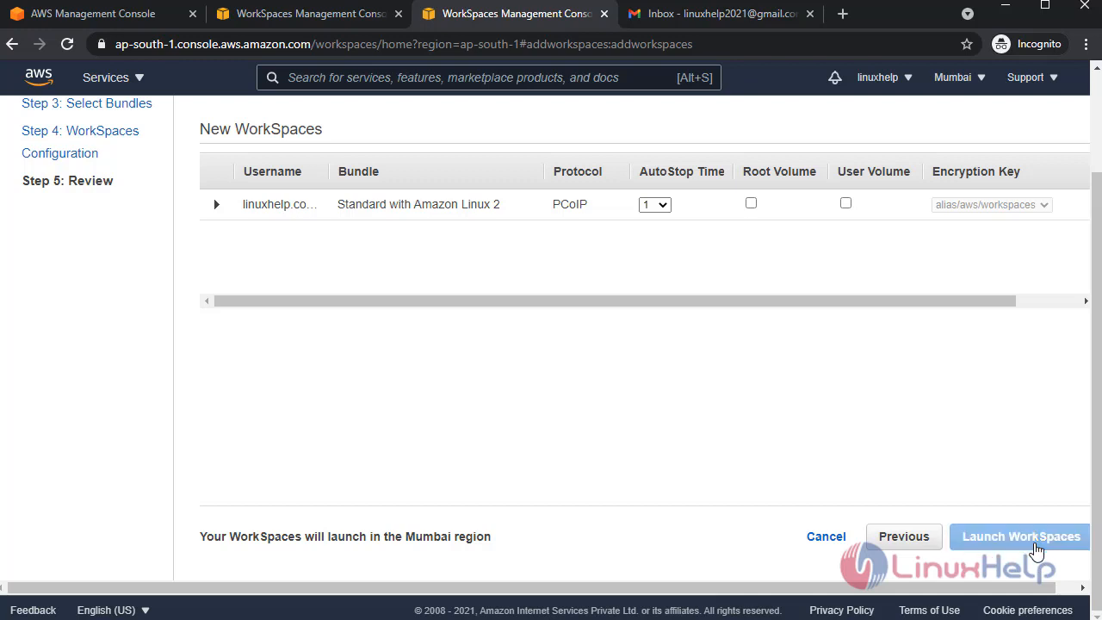
Launch the reviewed WorkSpace so it appears as PENDING
{"action": "left_click", "coordinate": [1020, 535]}
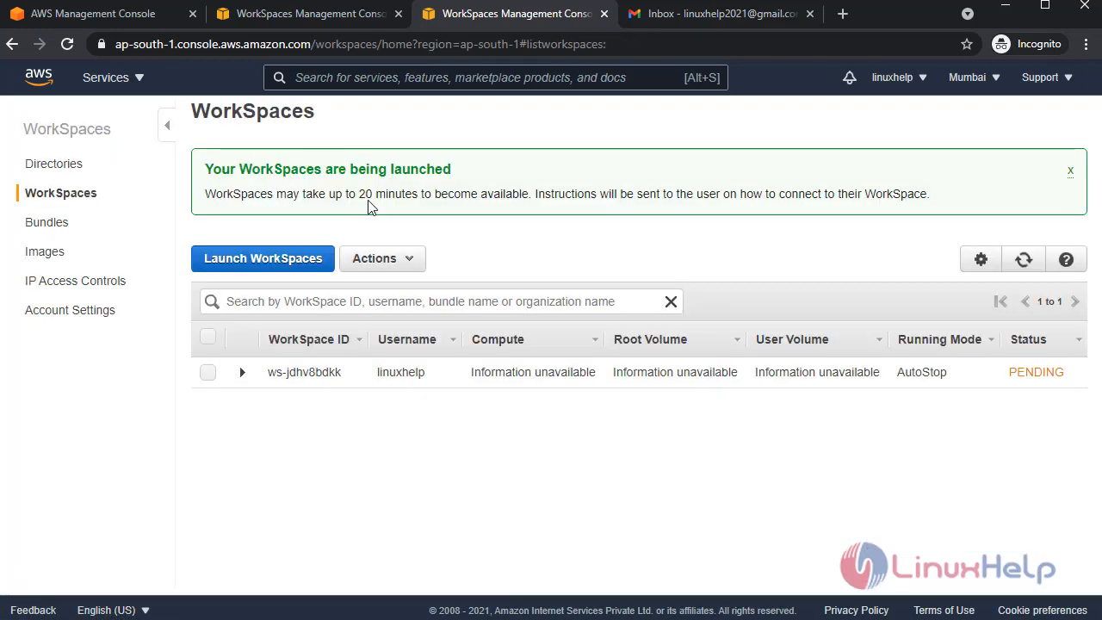
Refresh until ws-jdhv8bdkk reads AVAILABLE, then switch to the Gmail inbox
{"action": "left_click_drag", "start_coordinate": [360, 194], "coordinate": [517, 194]}
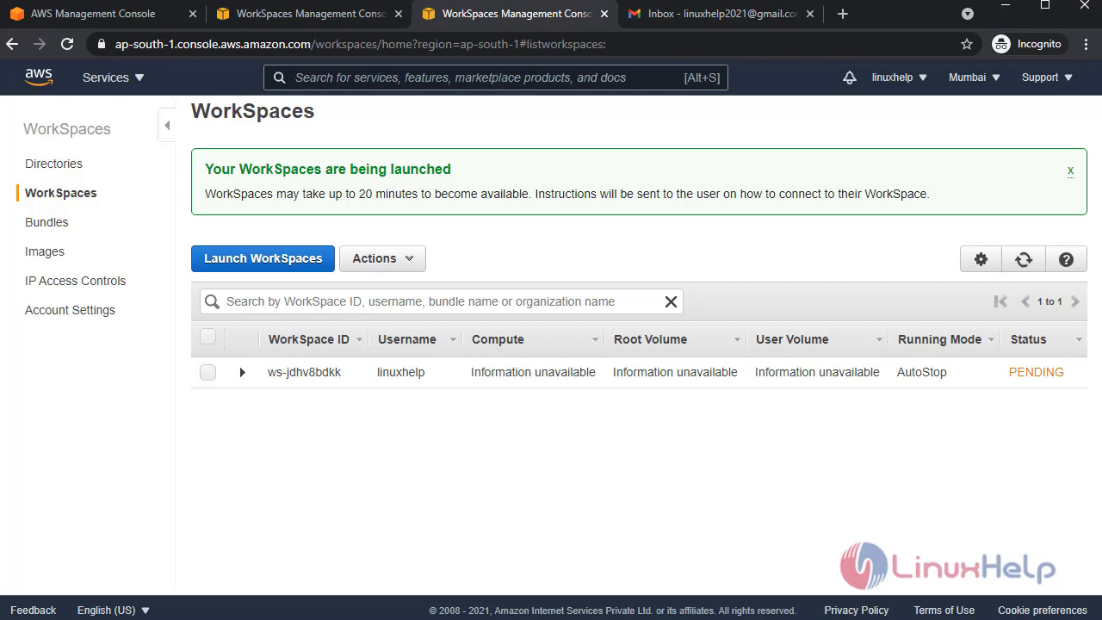
{"action": "left_click", "coordinate": [1023, 258]}
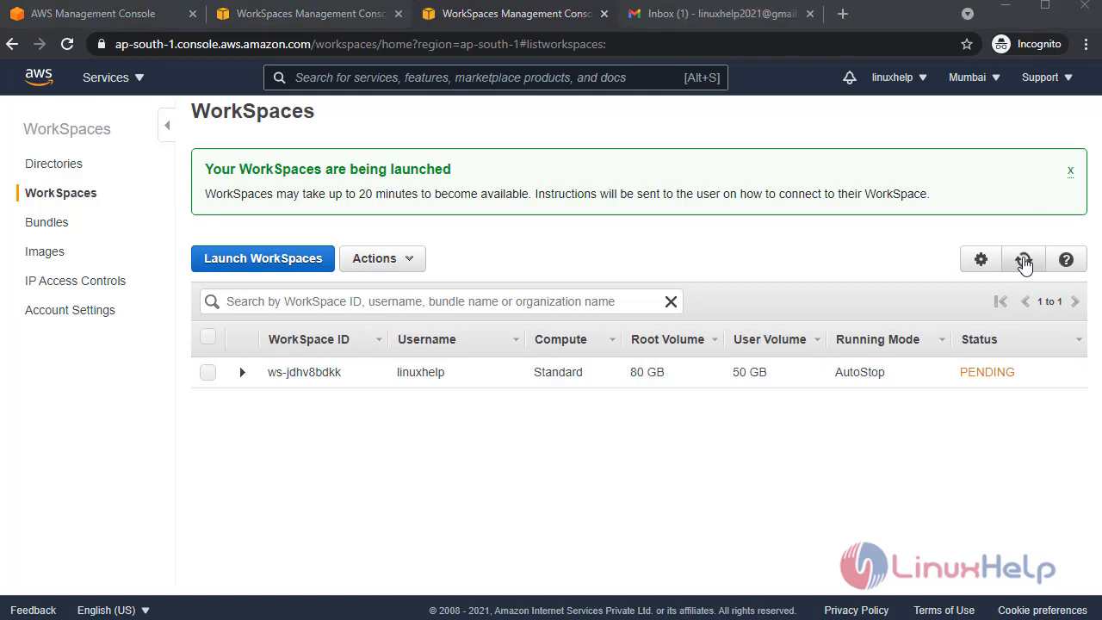
{"action": "left_click", "coordinate": [1023, 259]}
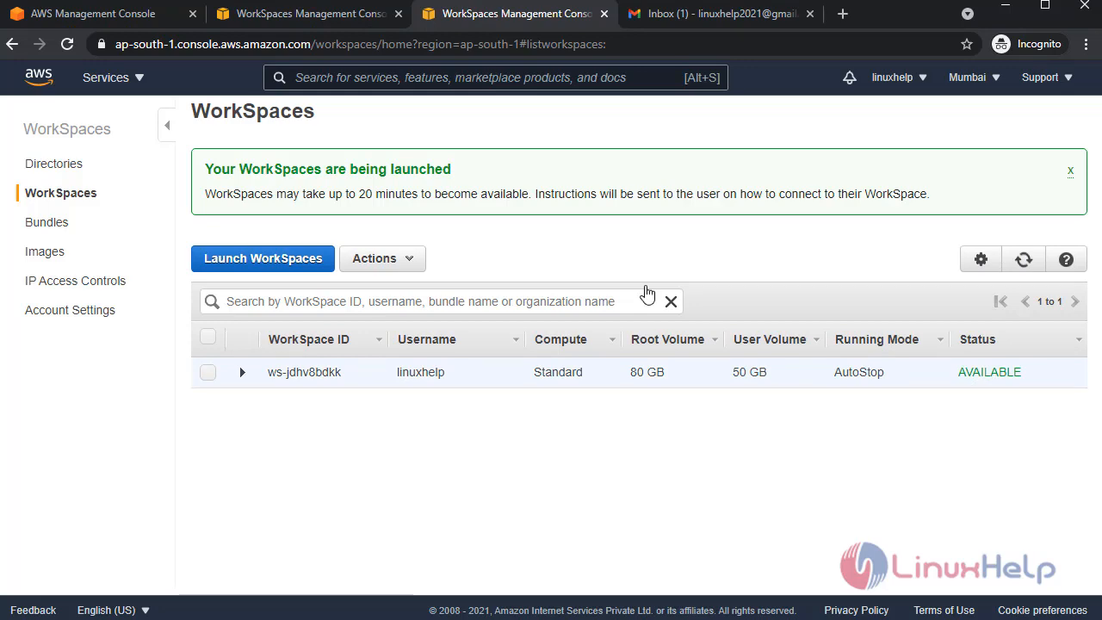
{"action": "left_click", "coordinate": [721, 14]}
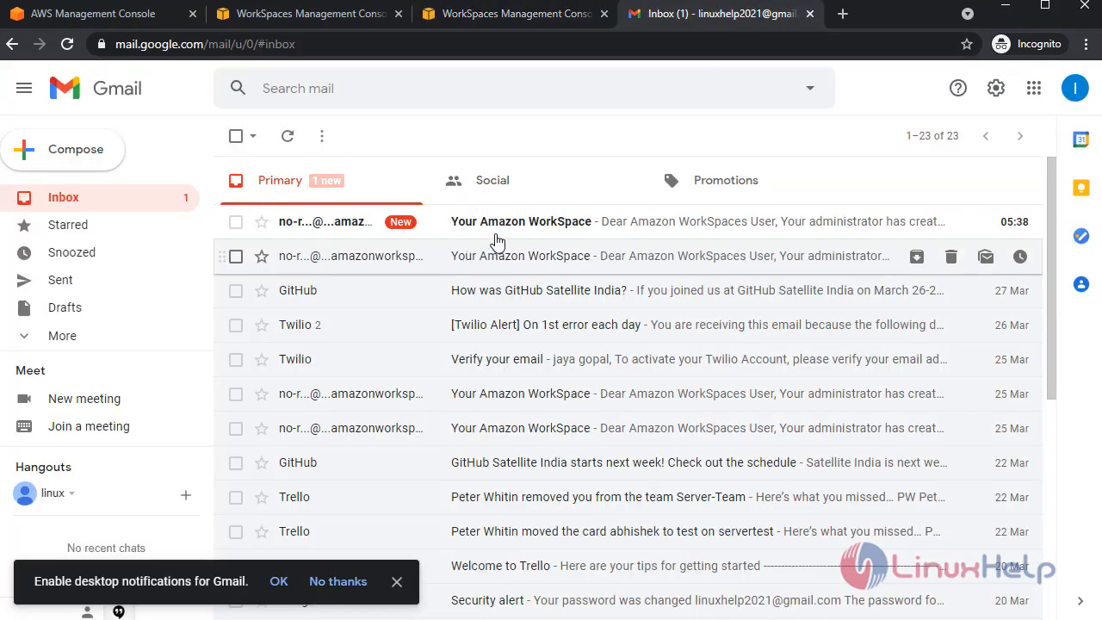
View the newest 'Your Amazon WorkSpace' invitation email with its registration code
{"action": "left_click", "coordinate": [521, 221]}
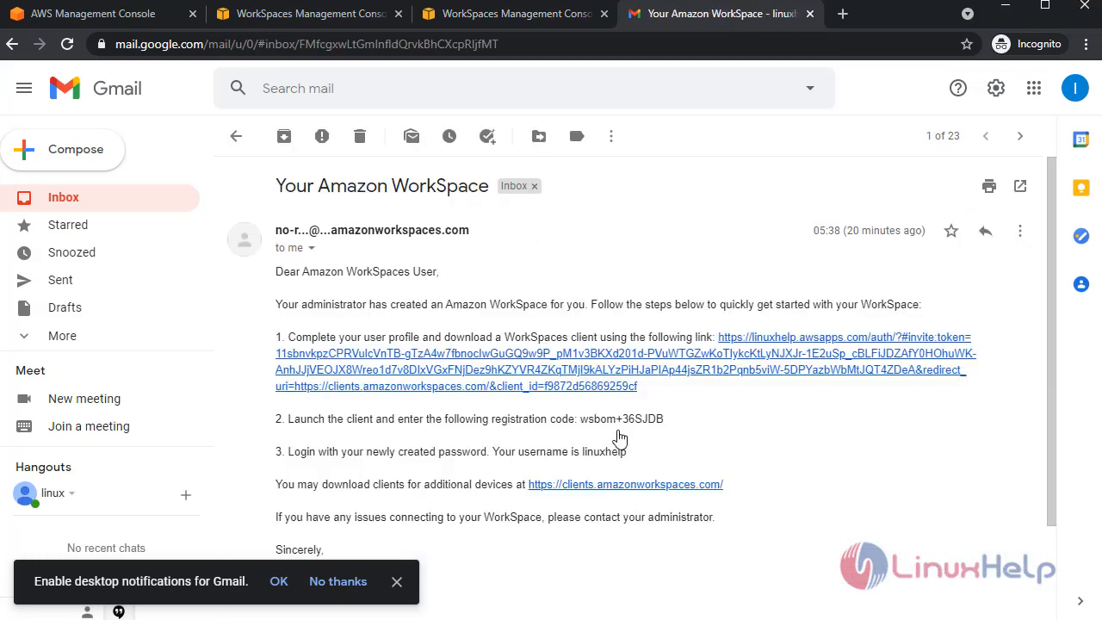
{"action": "mouse_move", "coordinate": [764, 368]}
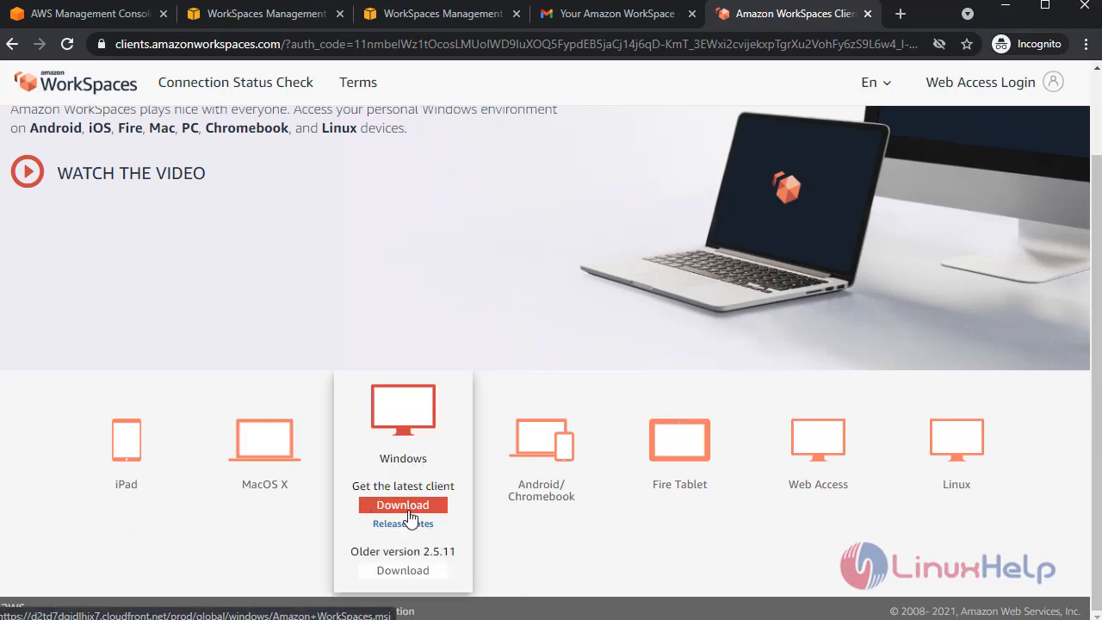
Download and launch the Windows client, then return to the invitation email tab
{"action": "left_click", "coordinate": [402, 505]}
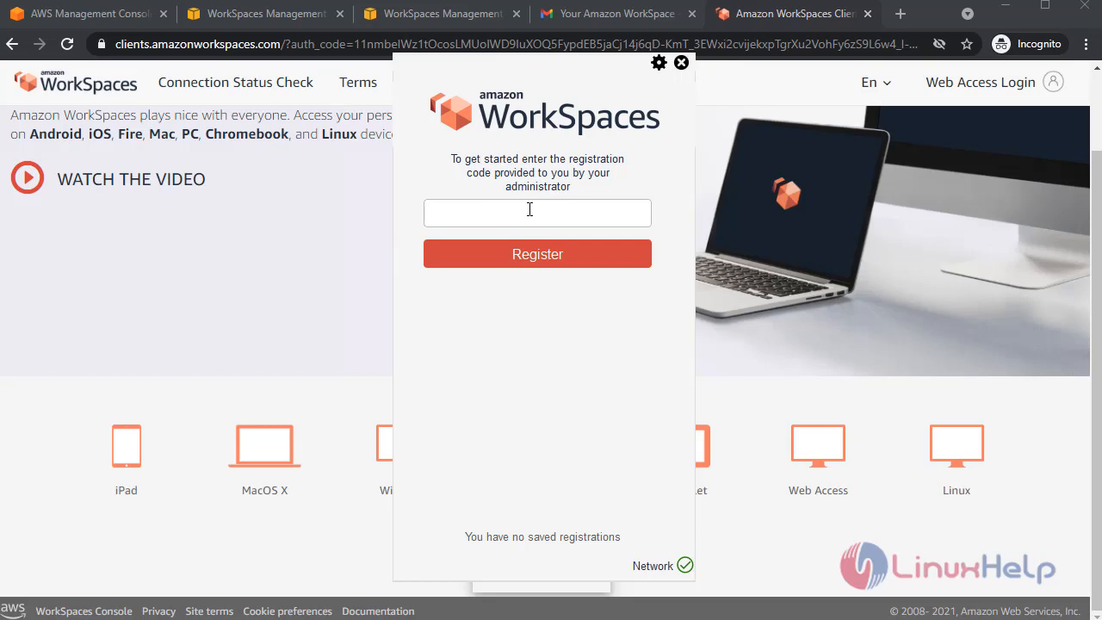
{"action": "mouse_move", "coordinate": [570, 224]}
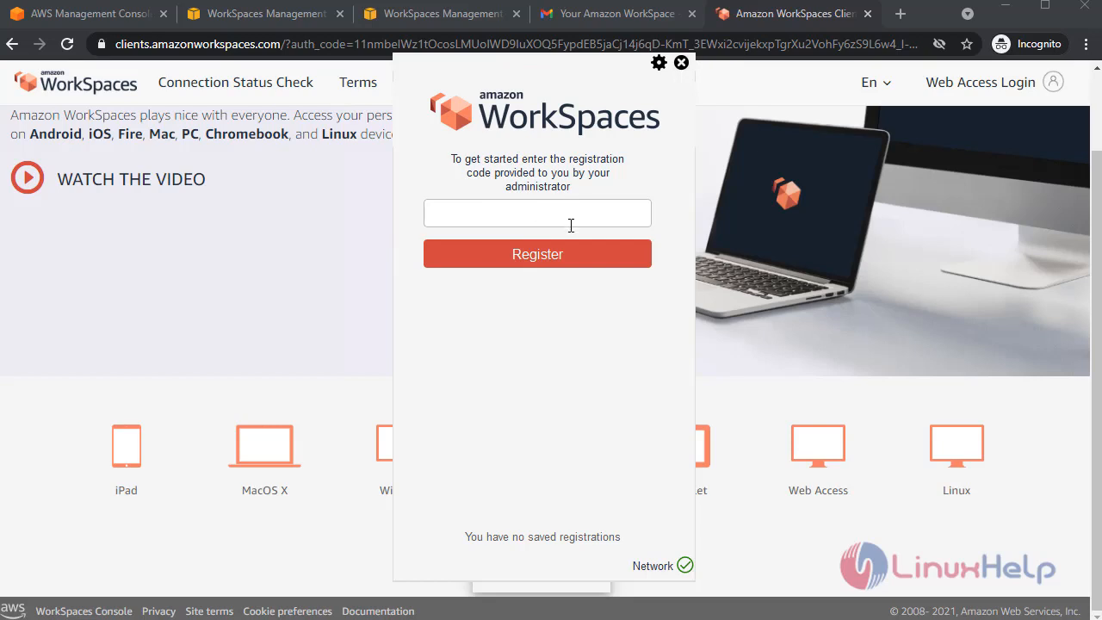
{"action": "mouse_move", "coordinate": [571, 224]}
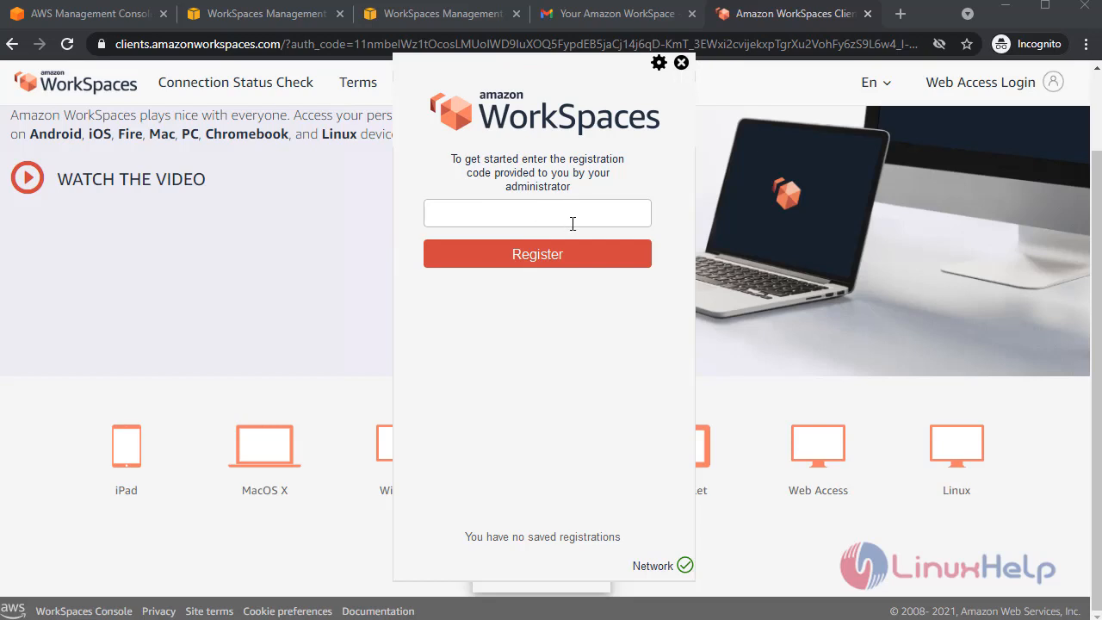
{"action": "left_click", "coordinate": [616, 13]}
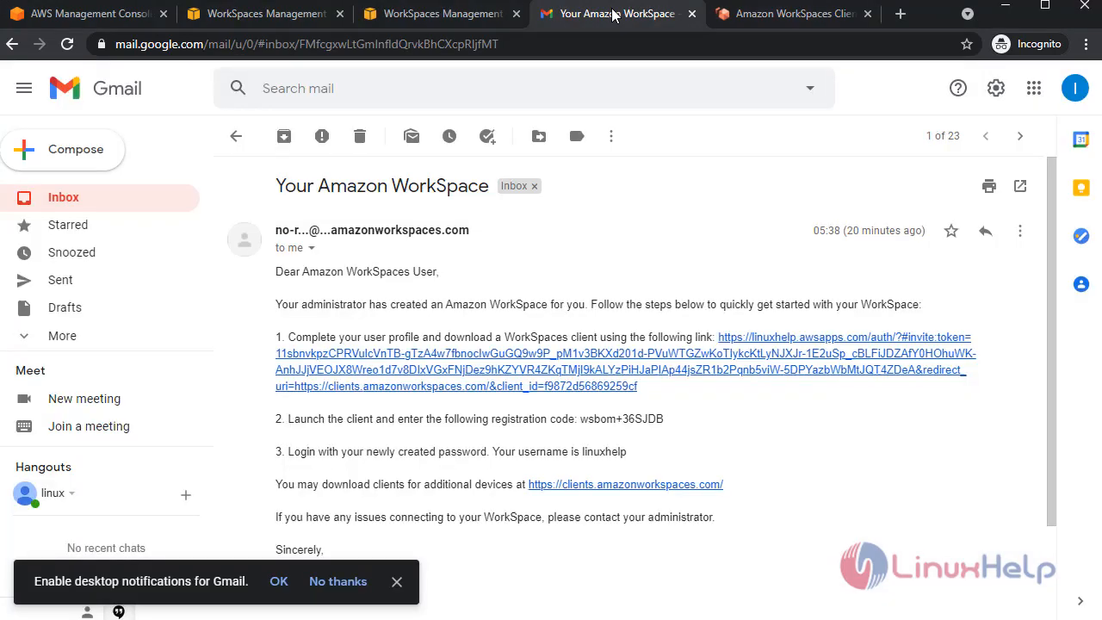
Select the registration code in the invitation email for copying into the client
{"action": "scroll", "scroll_direction": "down", "scroll_amount": 3}
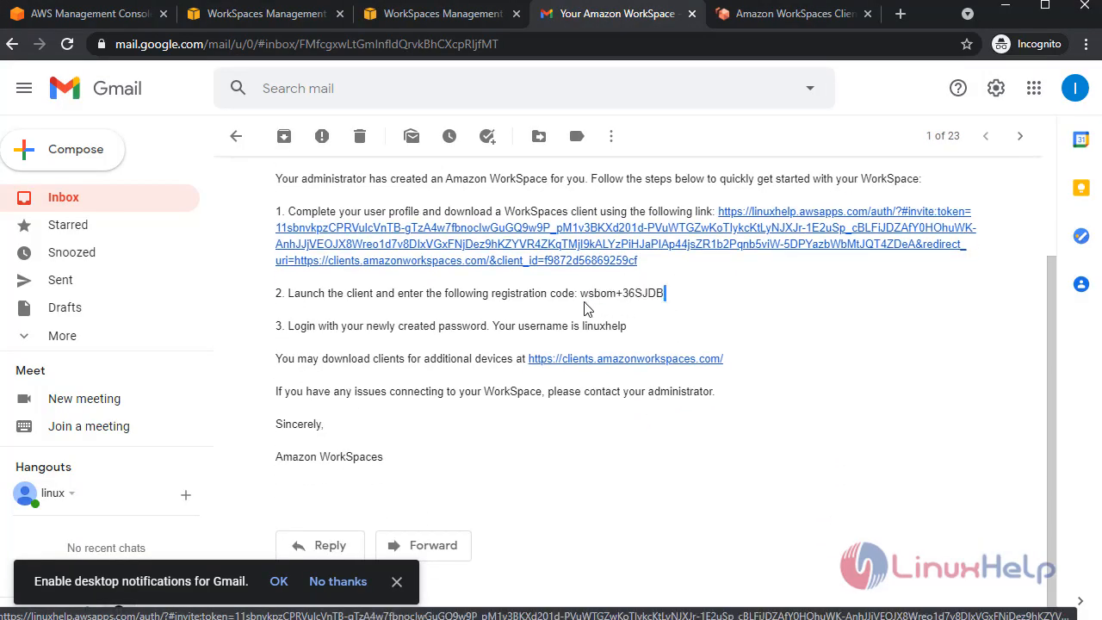
{"action": "double_click", "coordinate": [619, 292]}
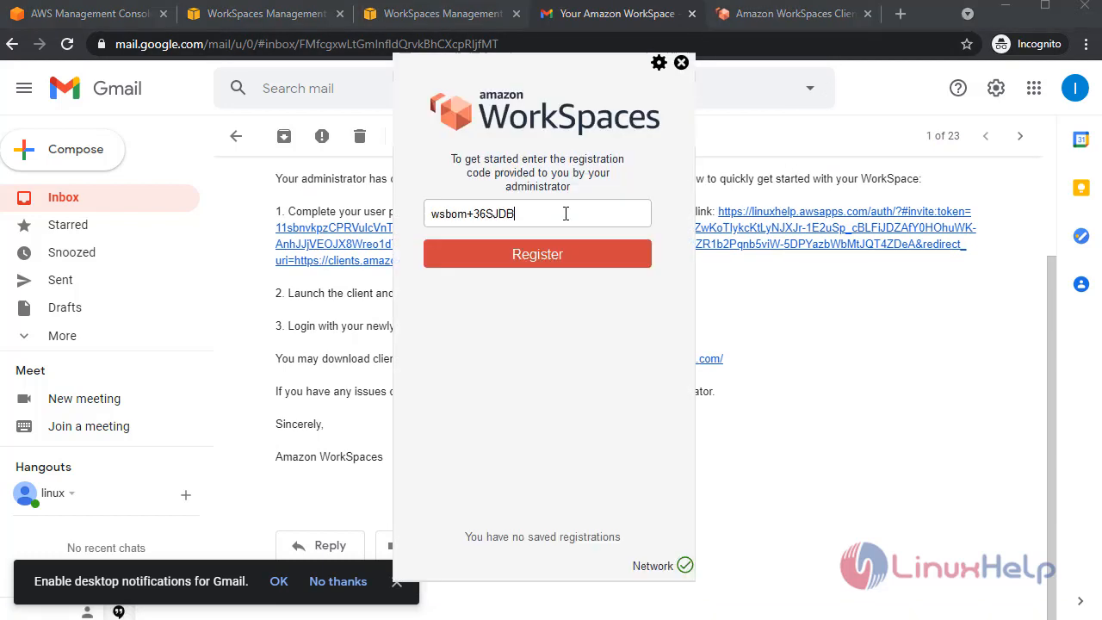
{"action": "mouse_move", "coordinate": [557, 418]}
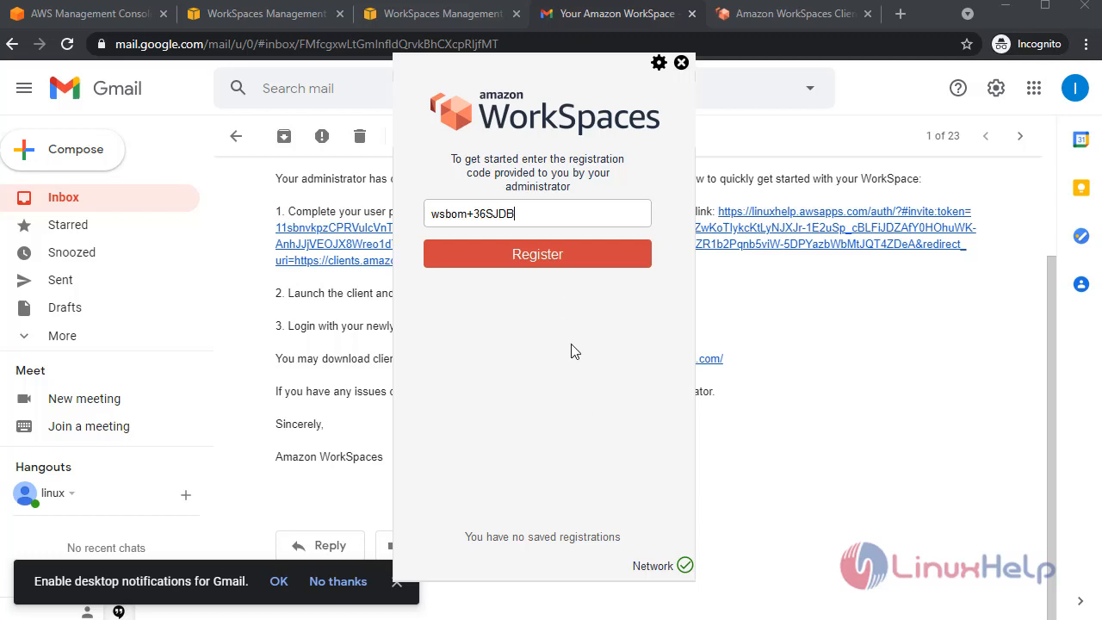
{"action": "mouse_move", "coordinate": [844, 360]}
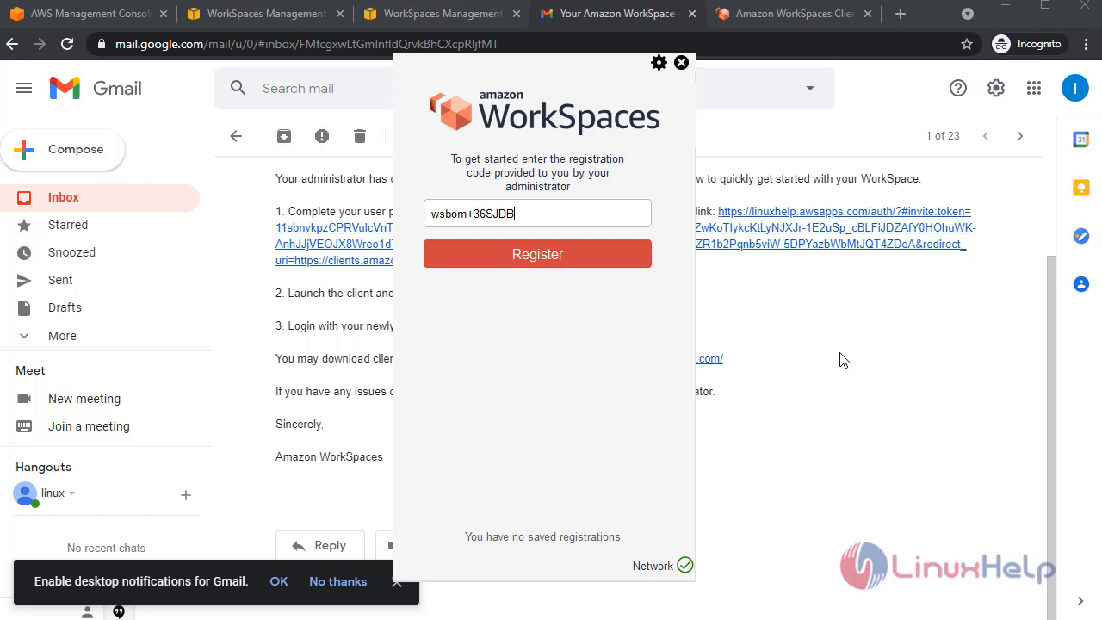
{"action": "mouse_move", "coordinate": [610, 465]}
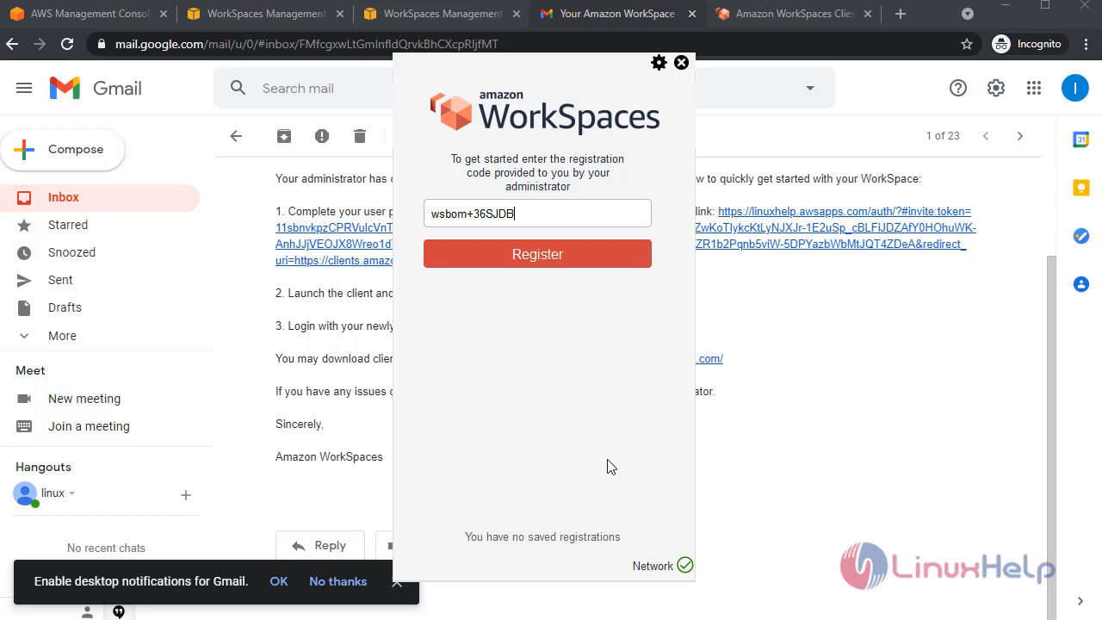